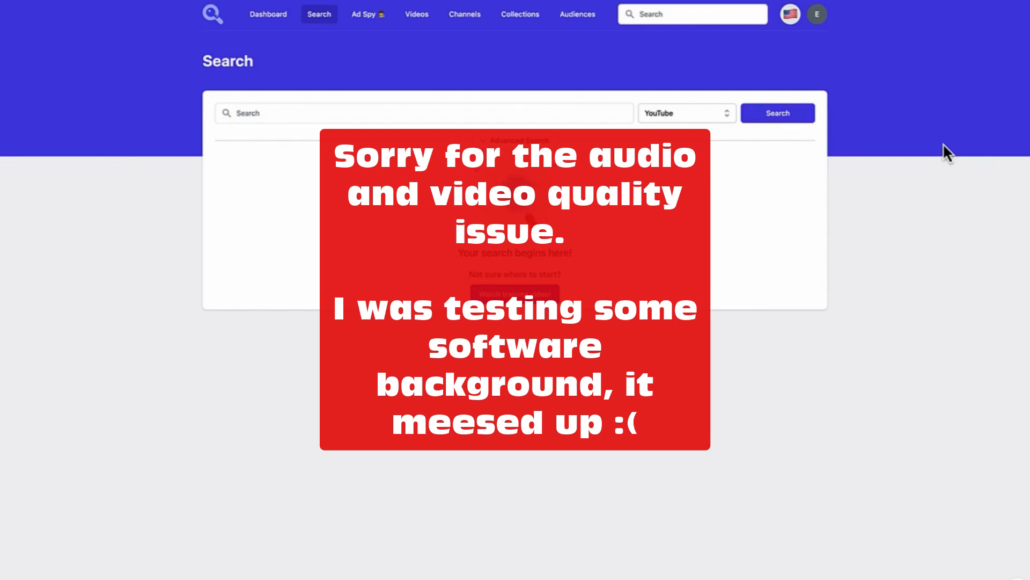
# Enter 'Online marketing' as the search query and confirm YouTube as the platform.
pyautogui.write('keyword research')
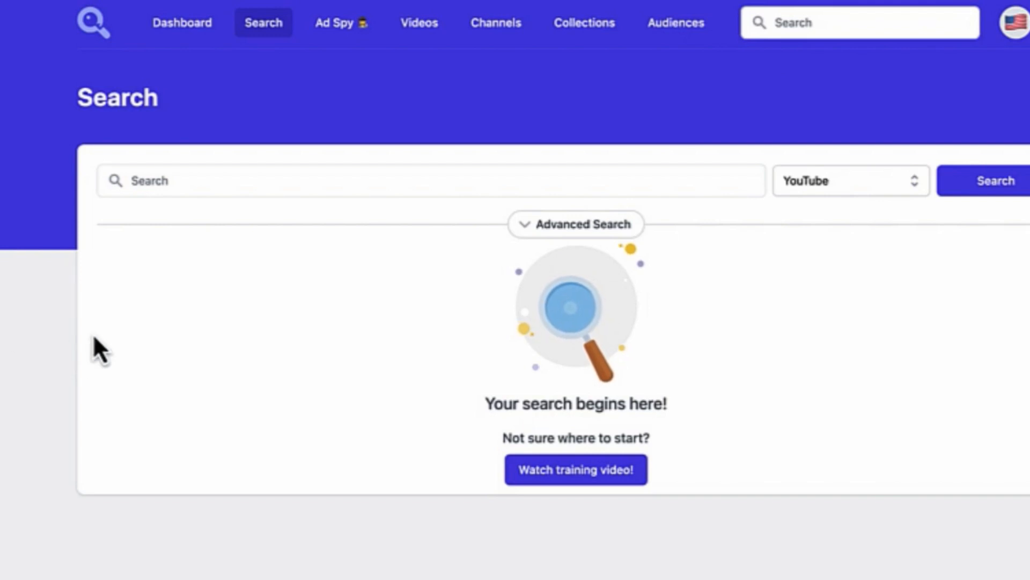
pyautogui.write('Onl')
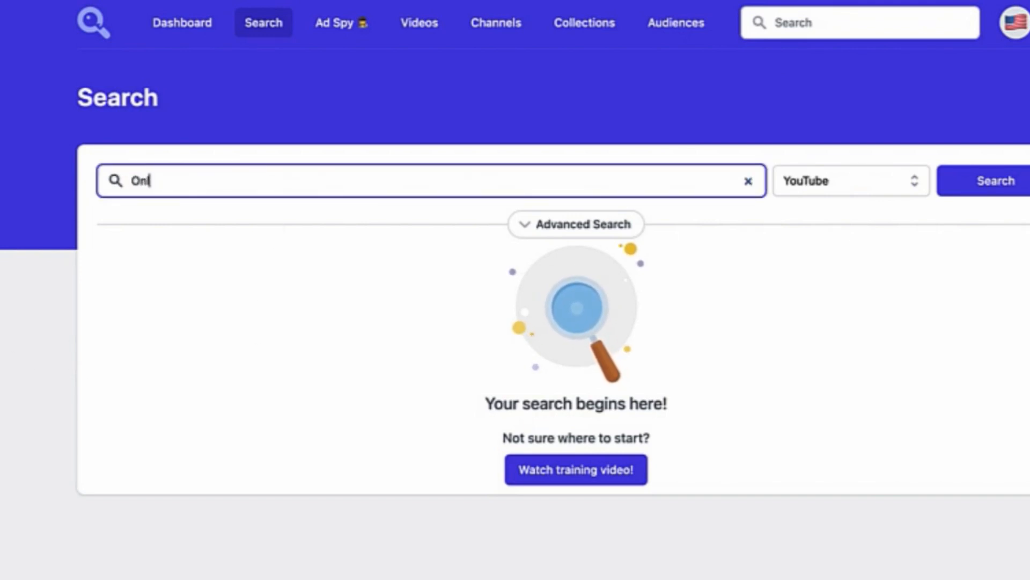
pyautogui.click(850, 181)
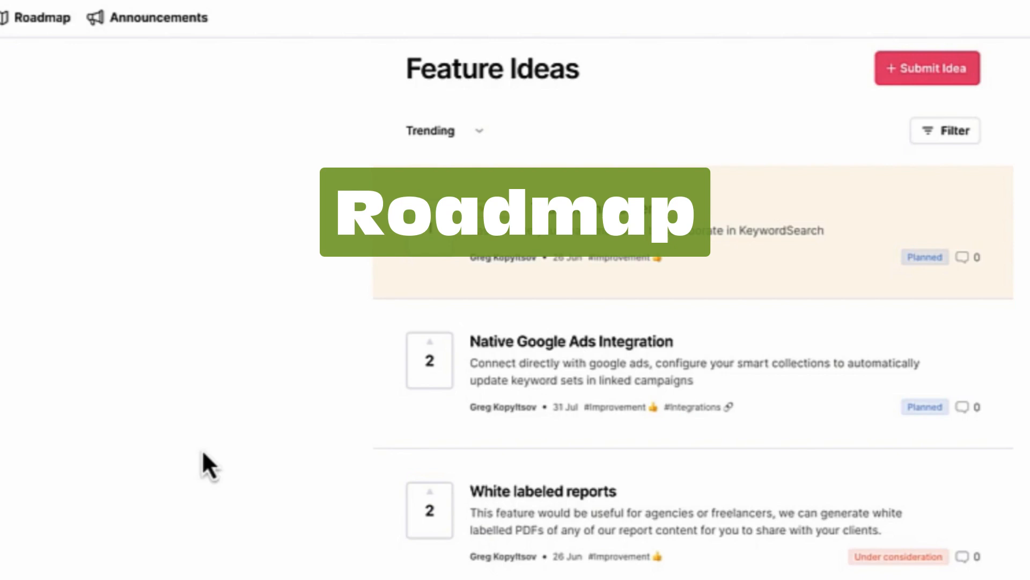
pyautogui.scroll(-3)
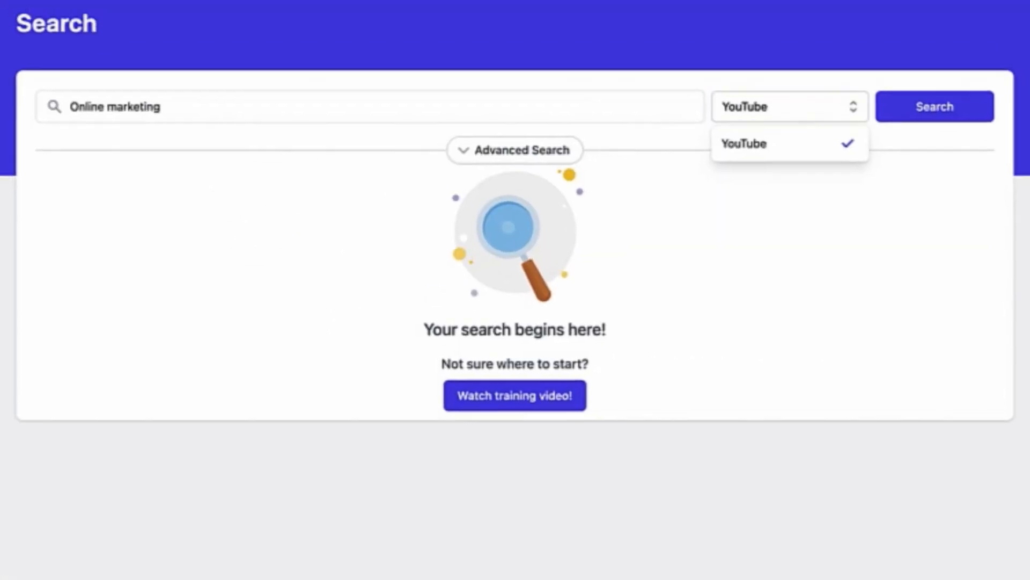
# Run the 'Online marketing' YouTube search and scroll to the related keywords table.
pyautogui.click(934, 106)
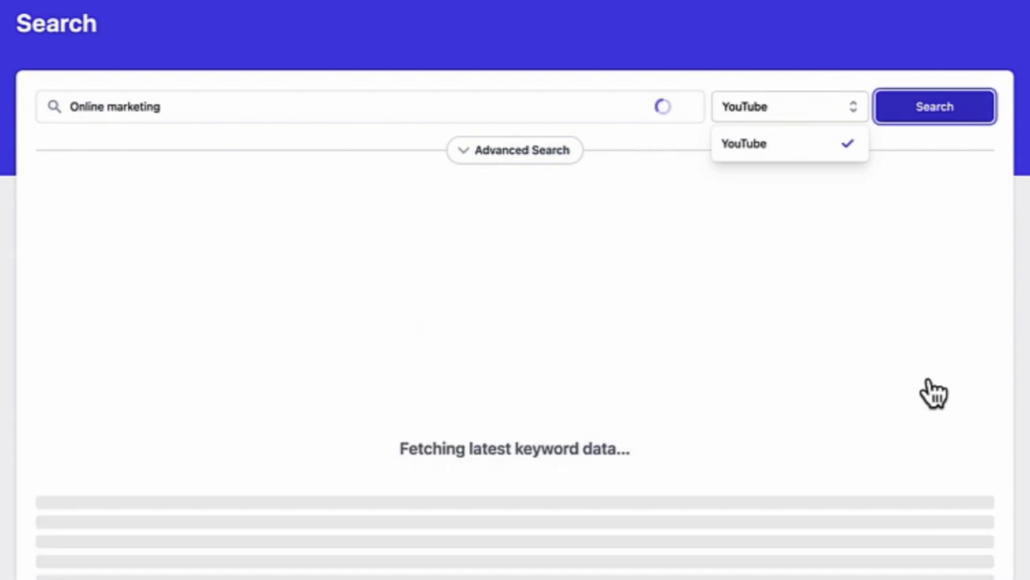
pyautogui.click(933, 105)
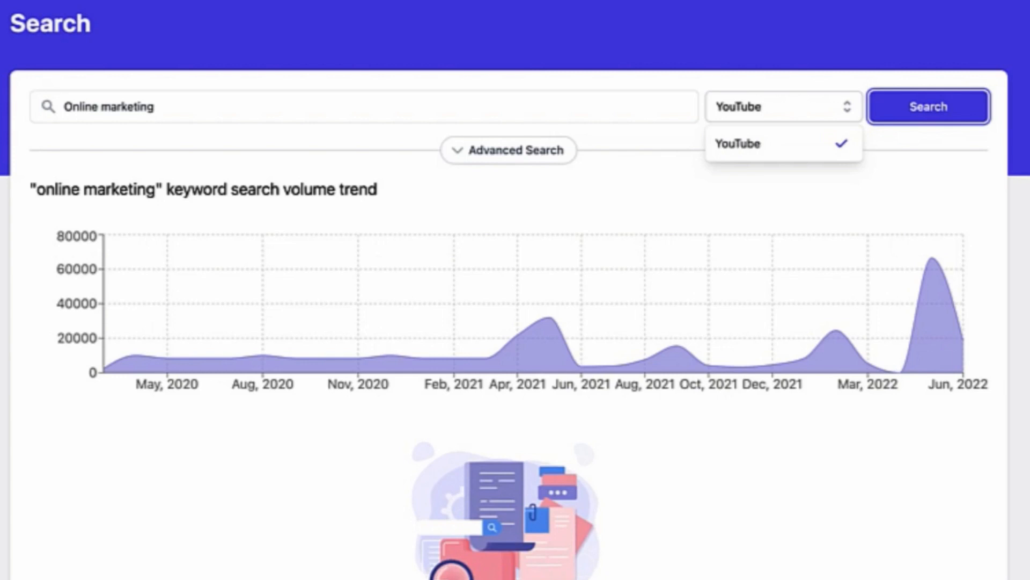
pyautogui.moveTo(138, 355)
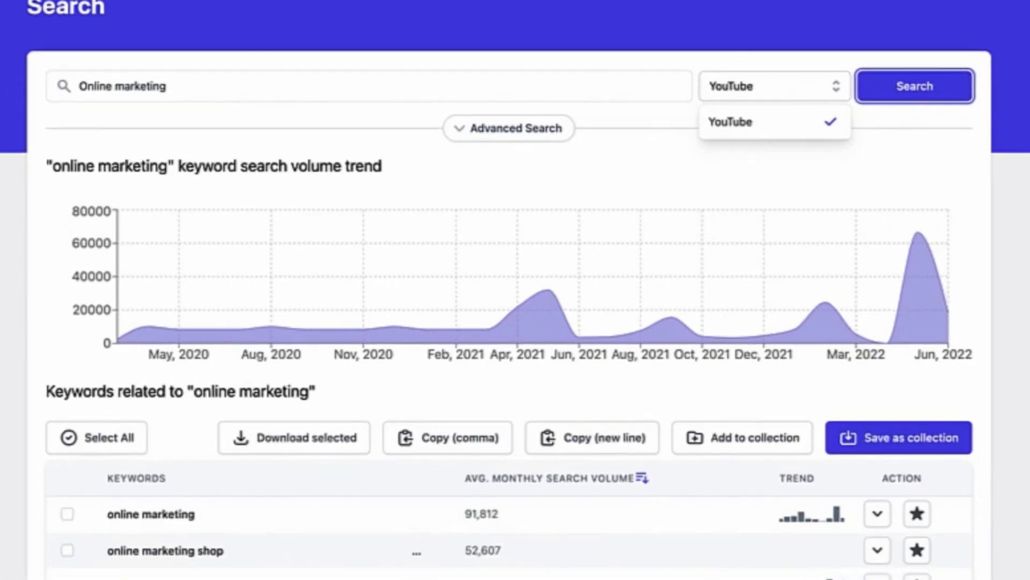
pyautogui.scroll(-3)
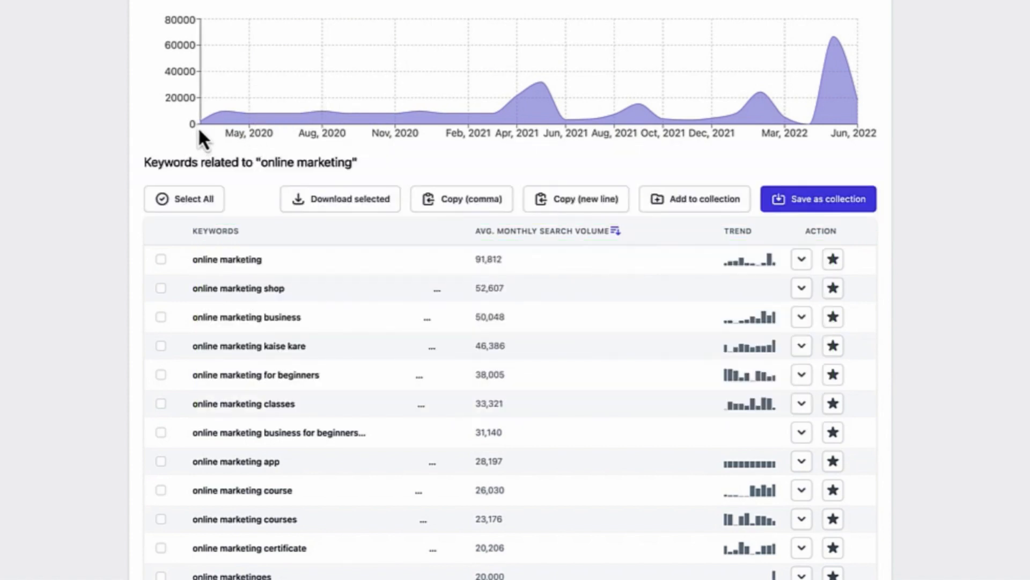
pyautogui.moveTo(778, 172)
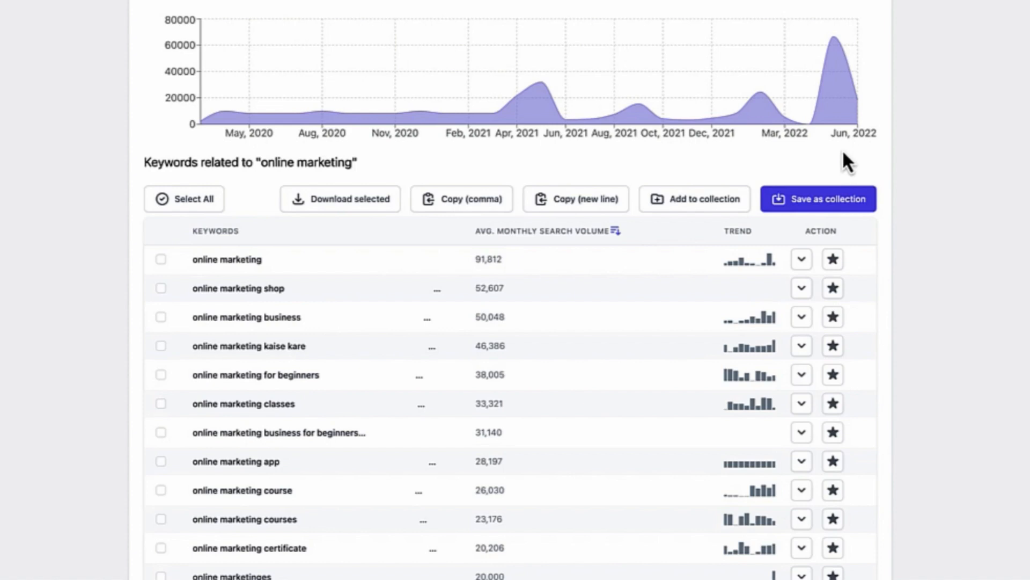
pyautogui.scroll(-3)
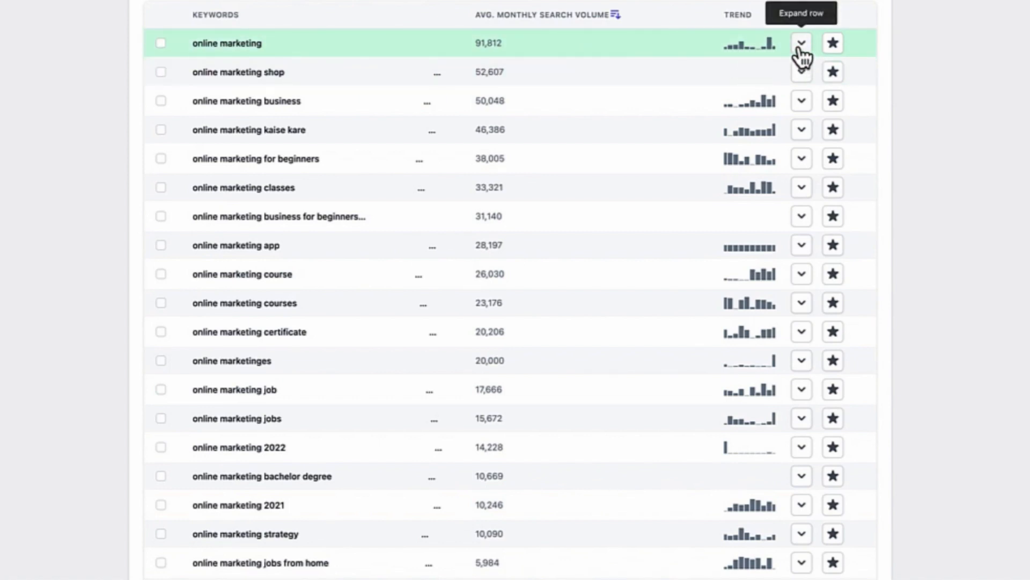
pyautogui.click(800, 43)
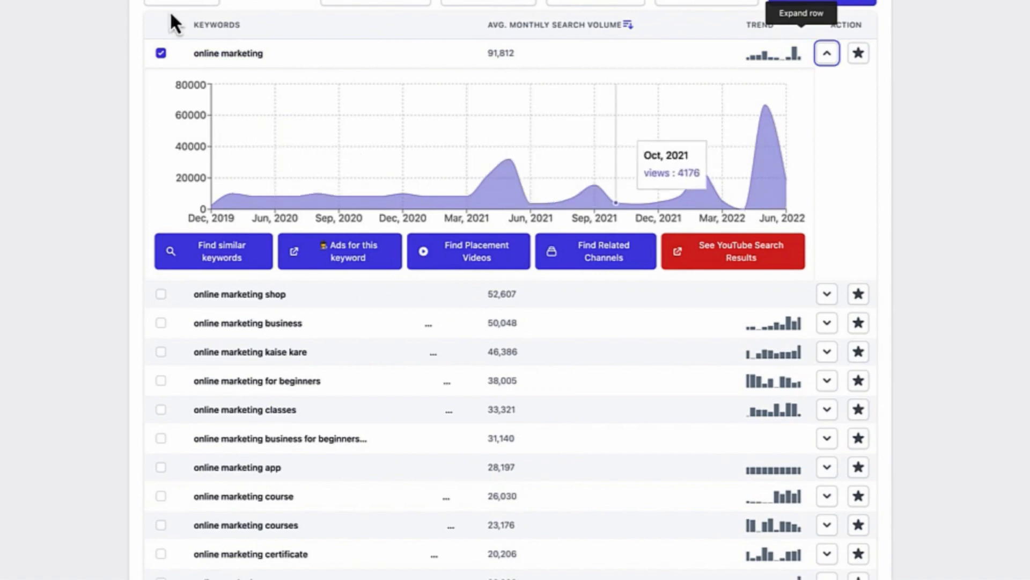
pyautogui.moveTo(775, 129)
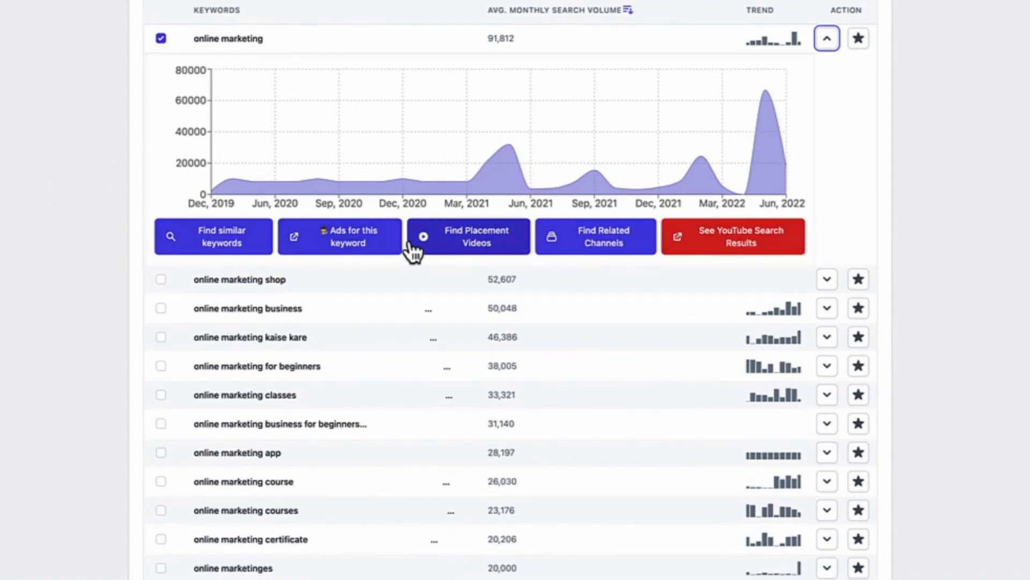
pyautogui.moveTo(153, 266)
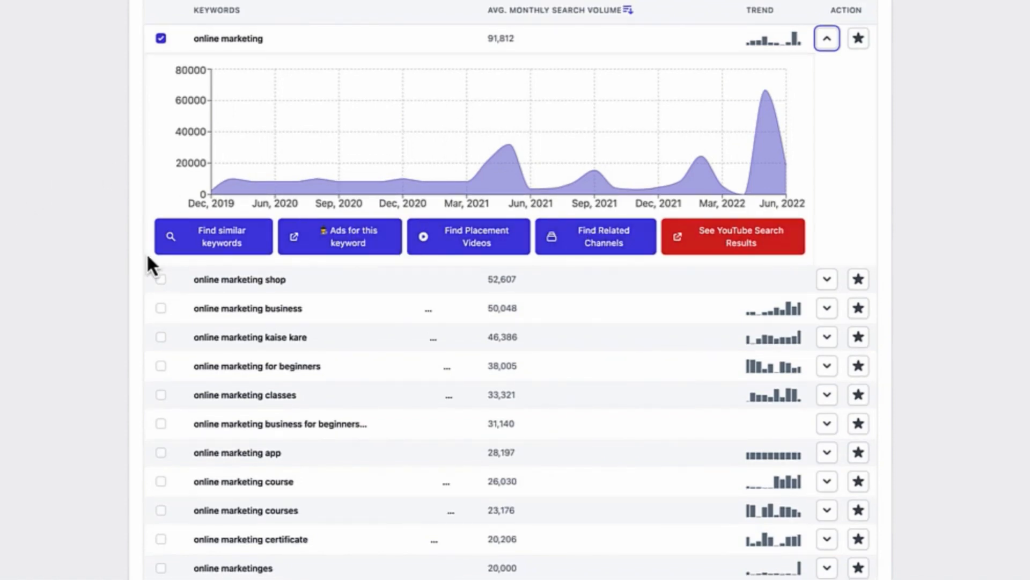
pyautogui.scroll(-3)
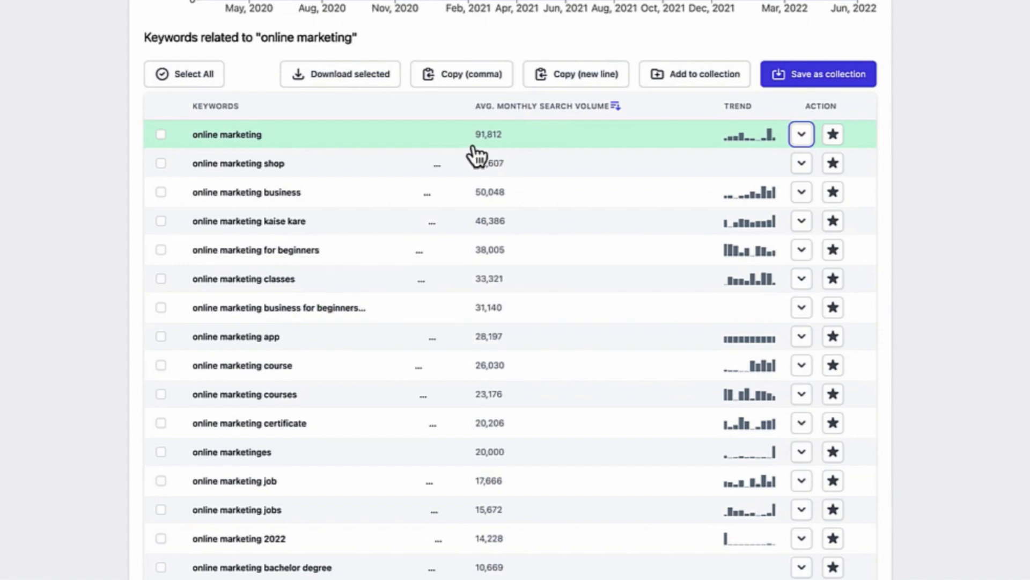
pyautogui.moveTo(496, 155)
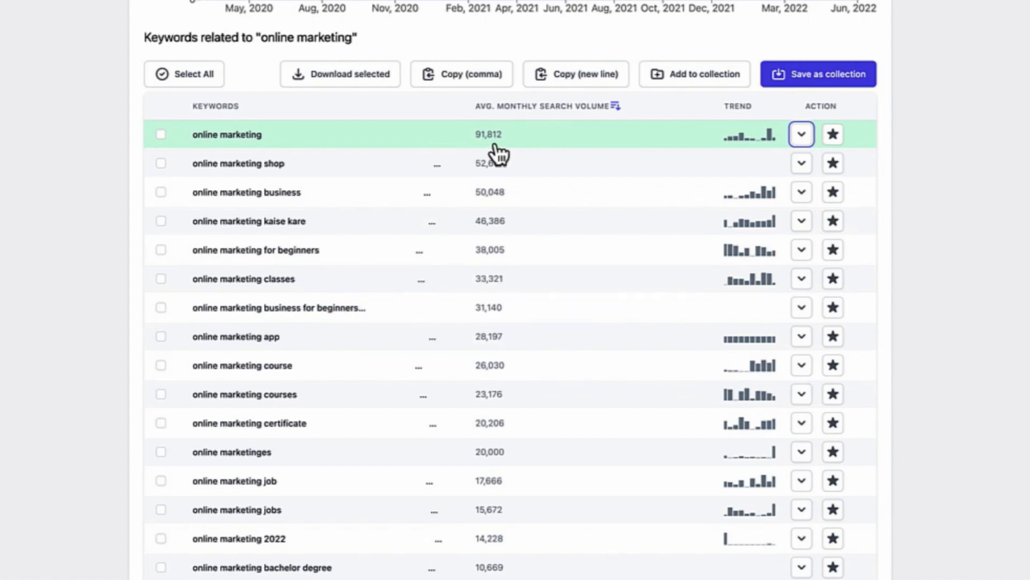
pyautogui.scroll(-3)
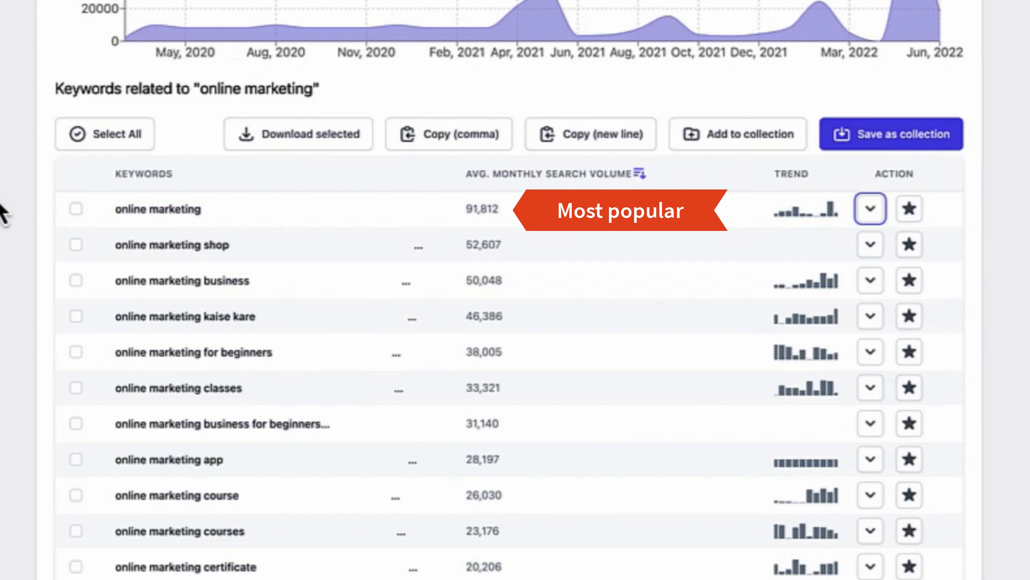
pyautogui.moveTo(515, 284)
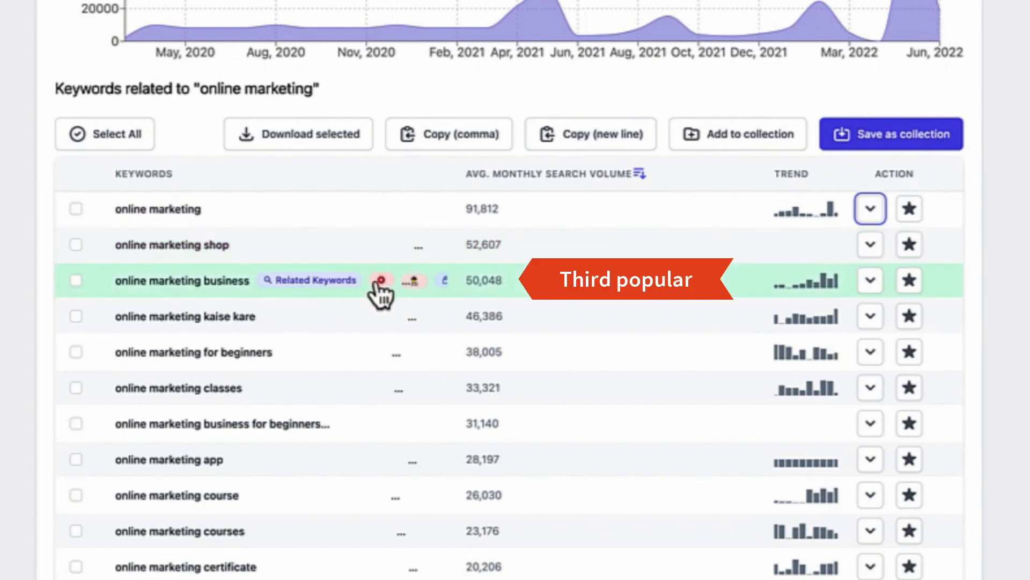
pyautogui.moveTo(210, 302)
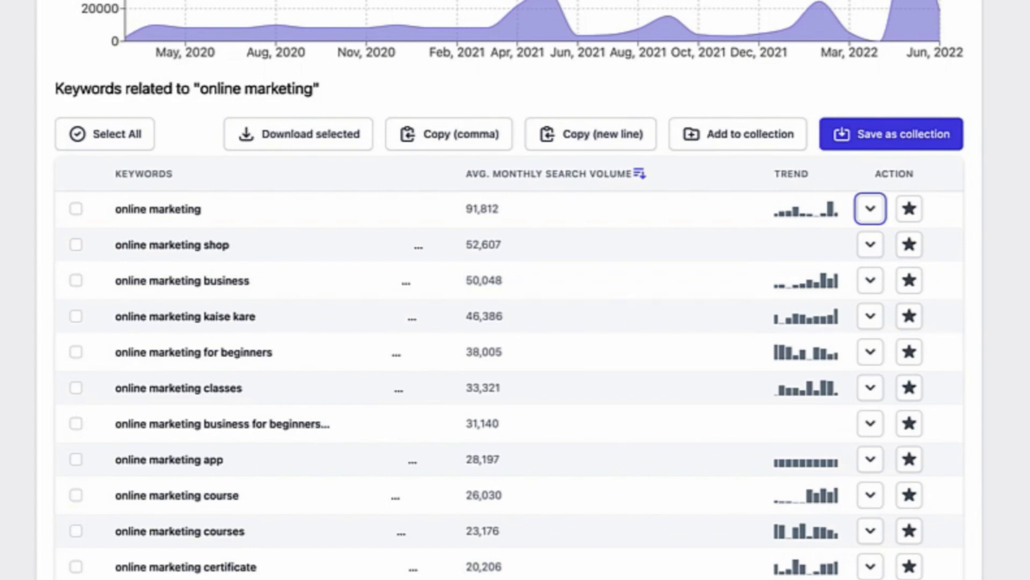
pyautogui.moveTo(12, 314)
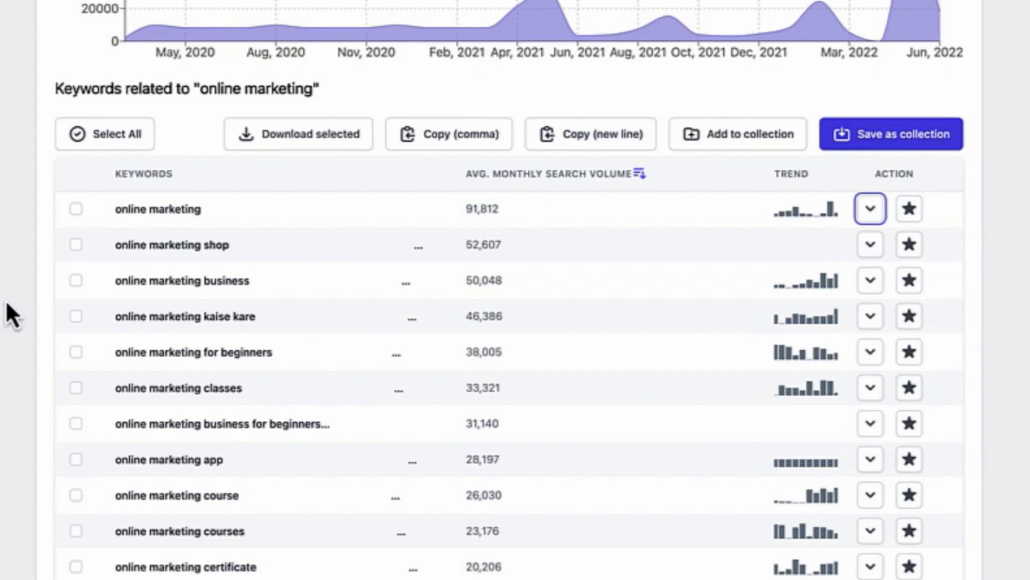
pyautogui.scroll(-3)
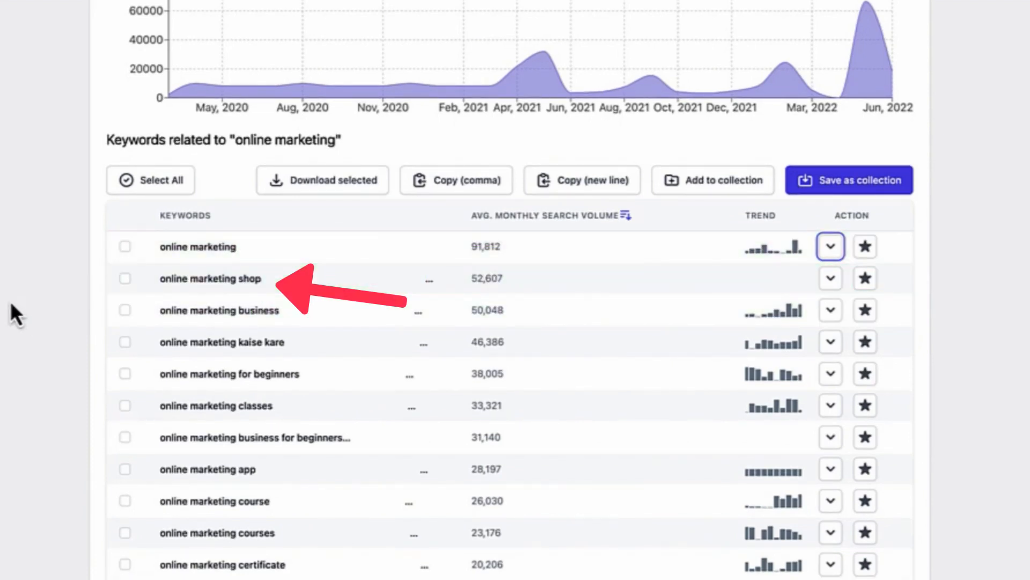
pyautogui.scroll(-3)
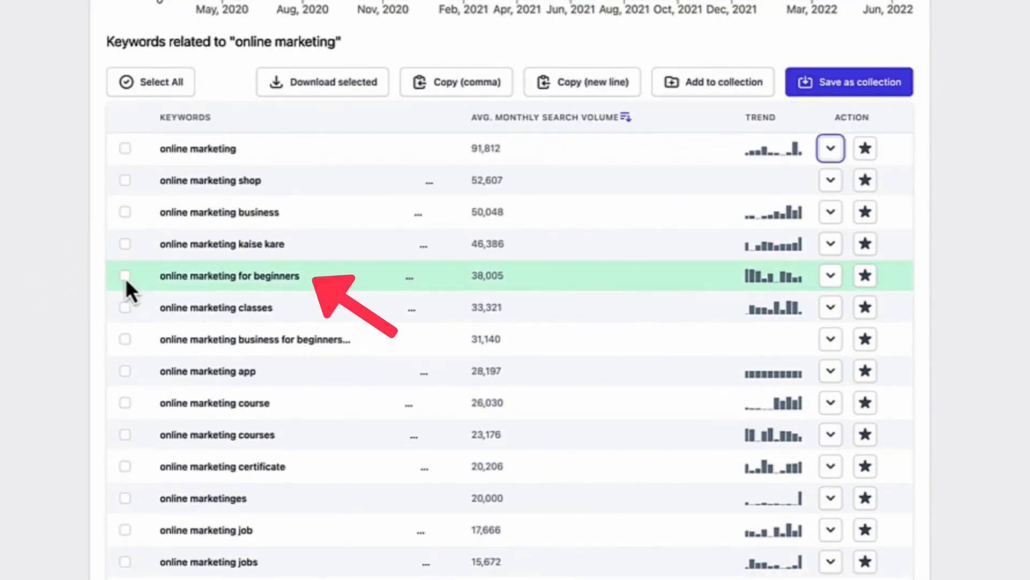
pyautogui.moveTo(26, 291)
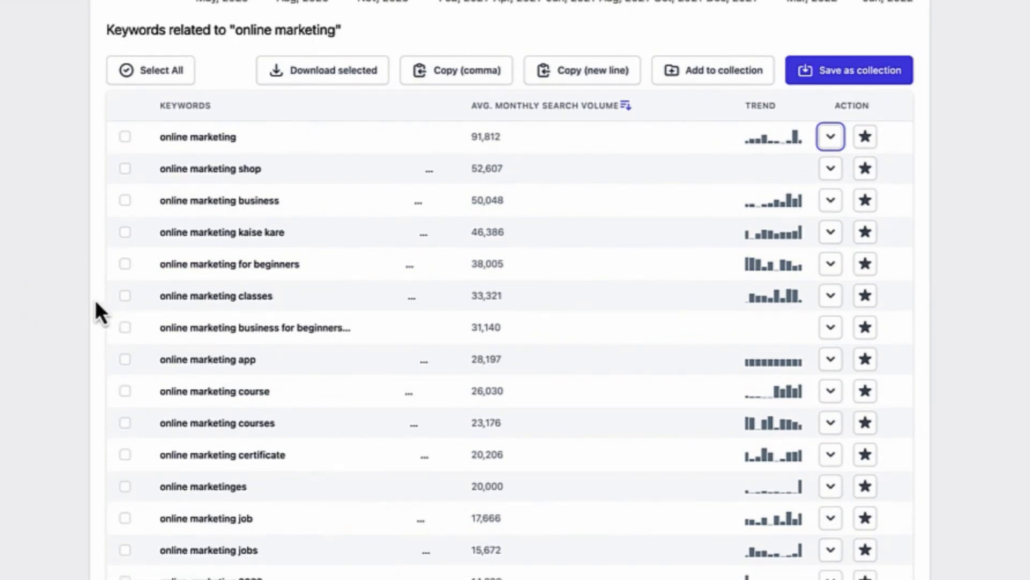
pyautogui.scroll(-3)
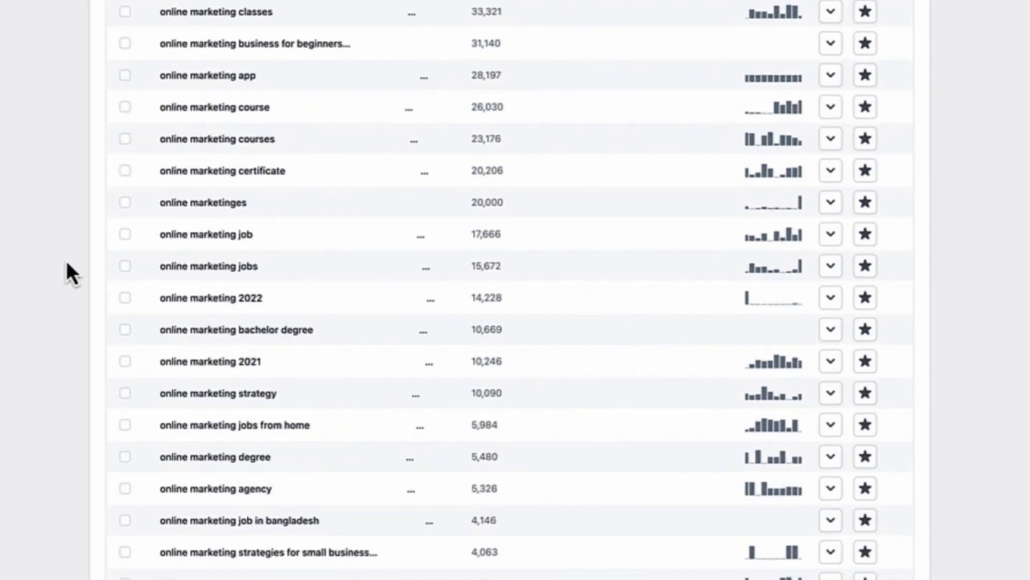
pyautogui.scroll(-3)
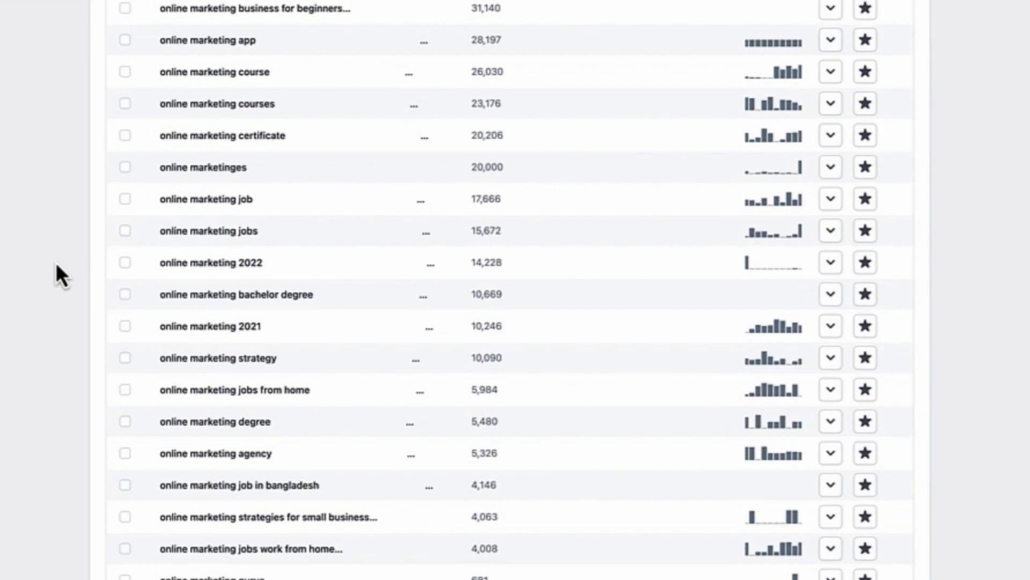
pyautogui.scroll(-3)
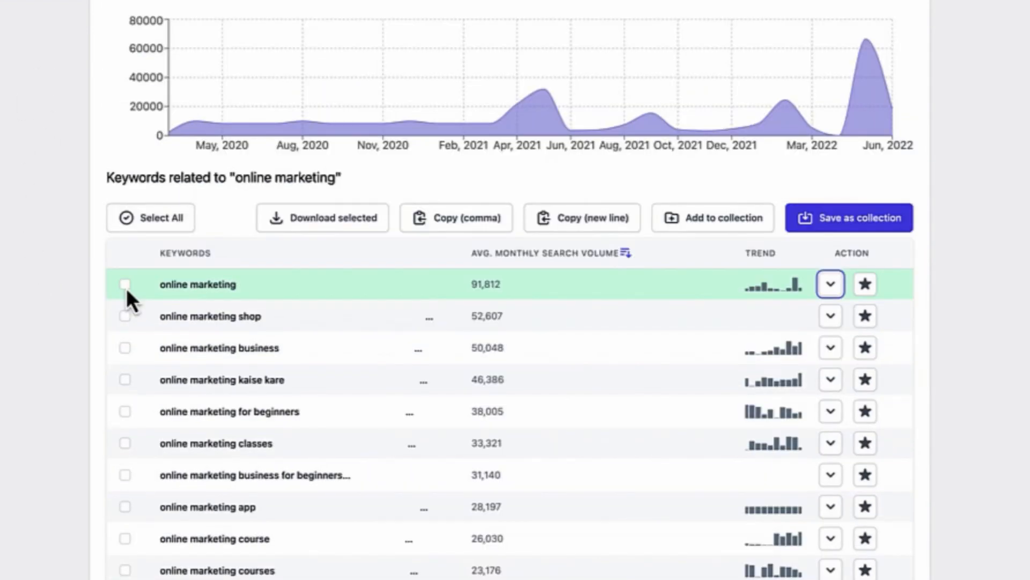
# Select 'online marketing' and 'online marketing for beginners' and copy them comma-separated.
pyautogui.click(125, 284)
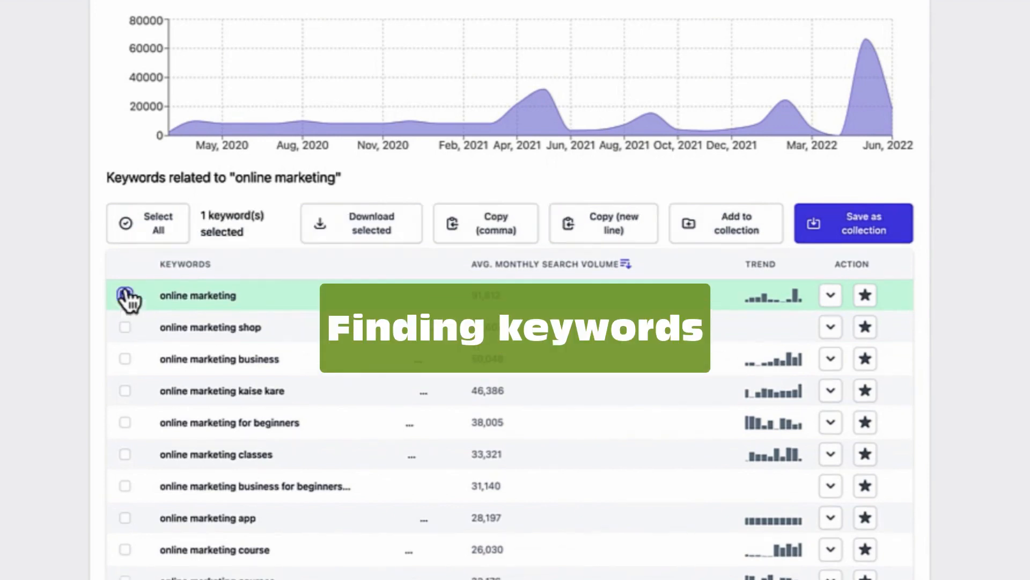
pyautogui.scroll(-3)
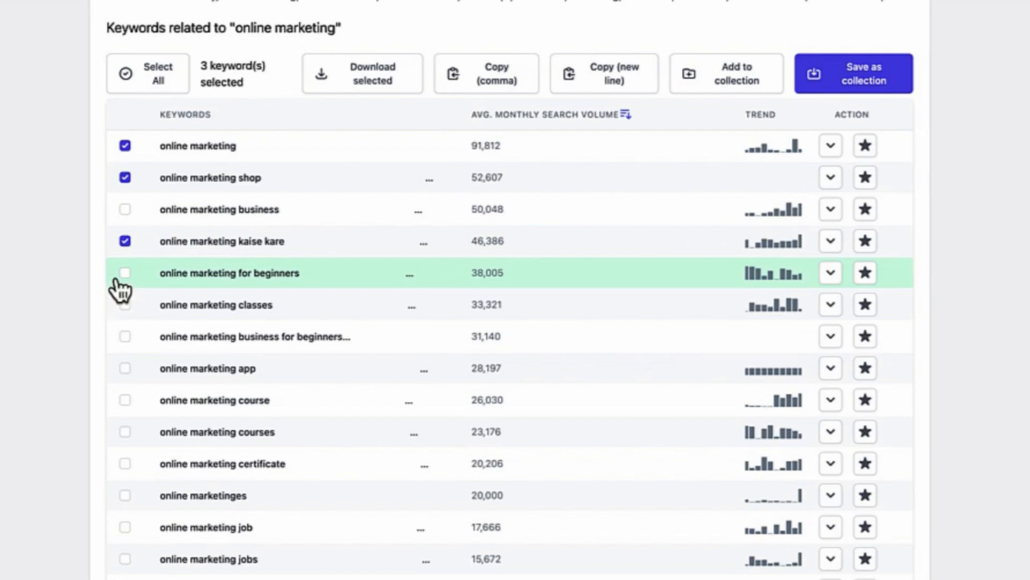
pyautogui.click(124, 273)
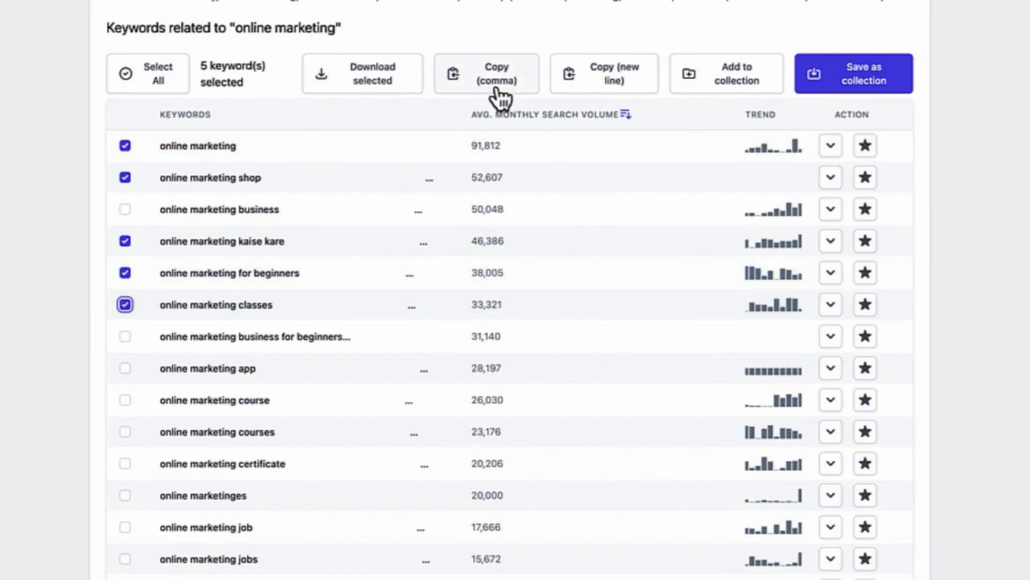
pyautogui.click(486, 73)
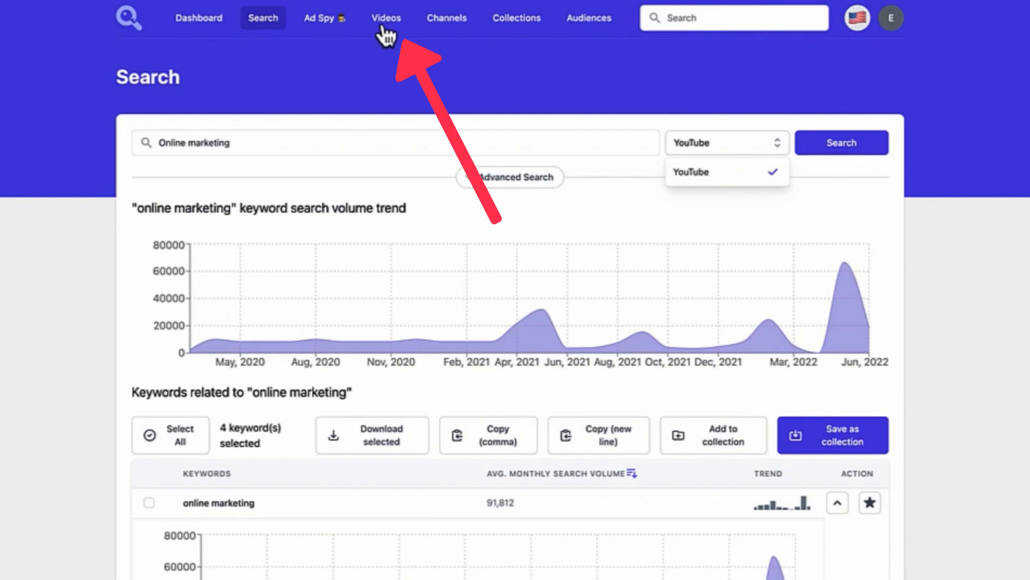
# In the Videos ranking for 'online marketing', check the top four videos and download the list.
pyautogui.click(386, 18)
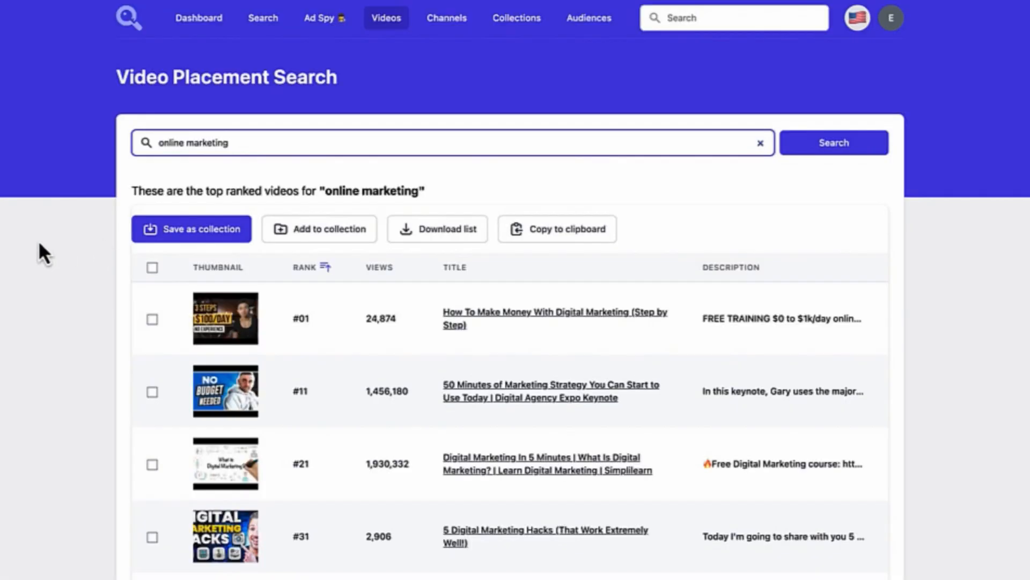
pyautogui.doubleClick(193, 142)
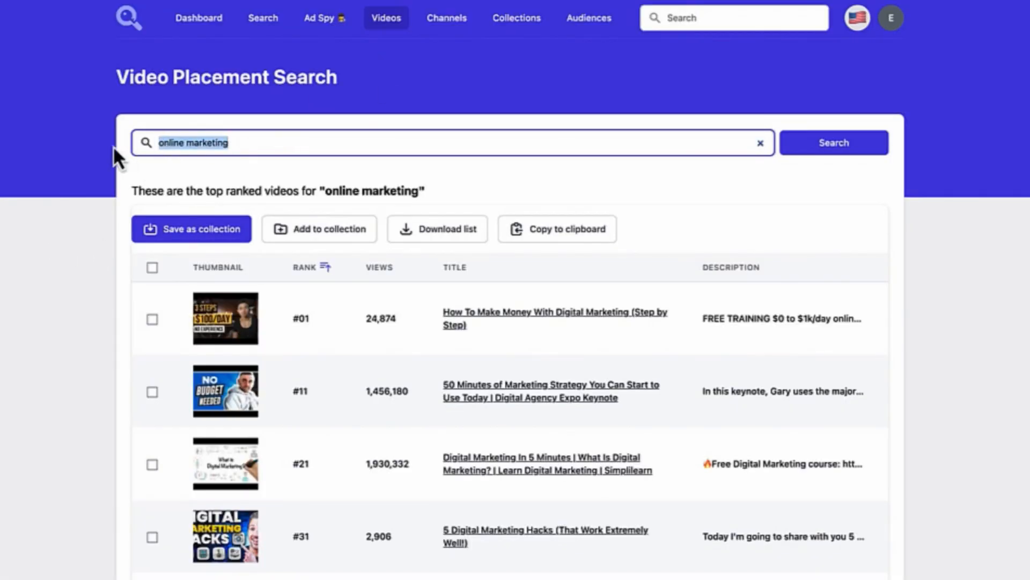
pyautogui.scroll(-3)
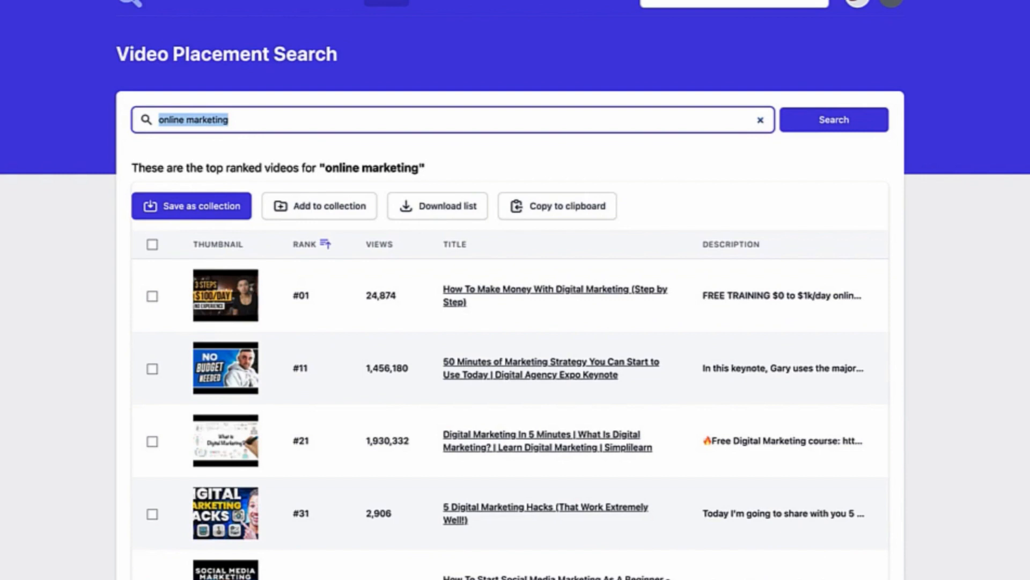
pyautogui.scroll(-3)
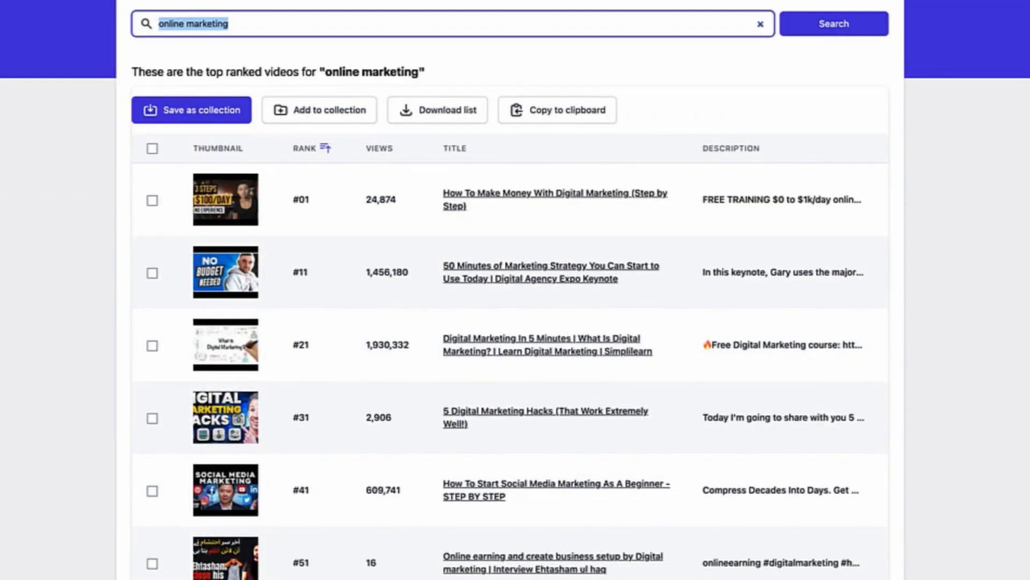
pyautogui.moveTo(322, 294)
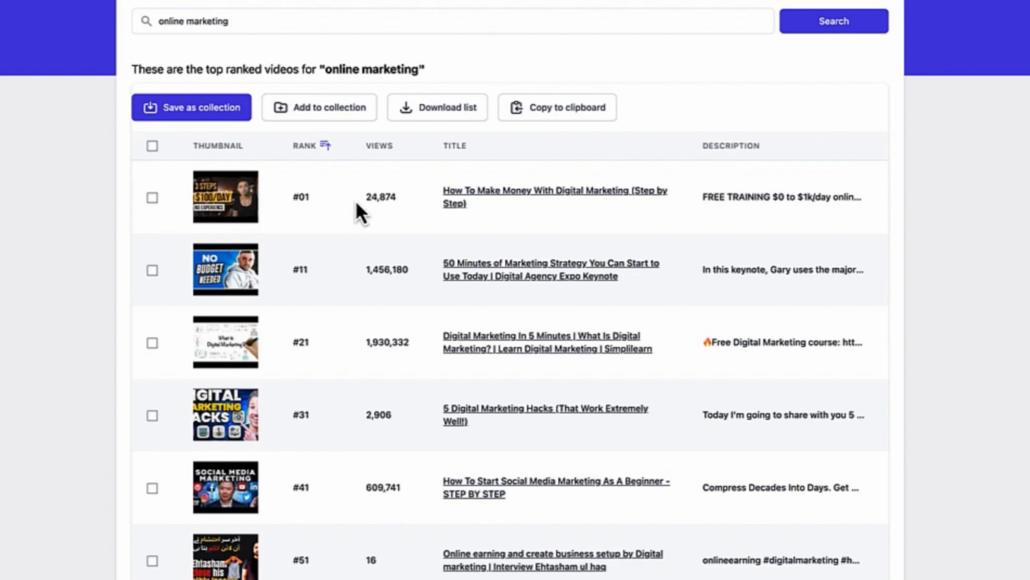
pyautogui.moveTo(873, 268)
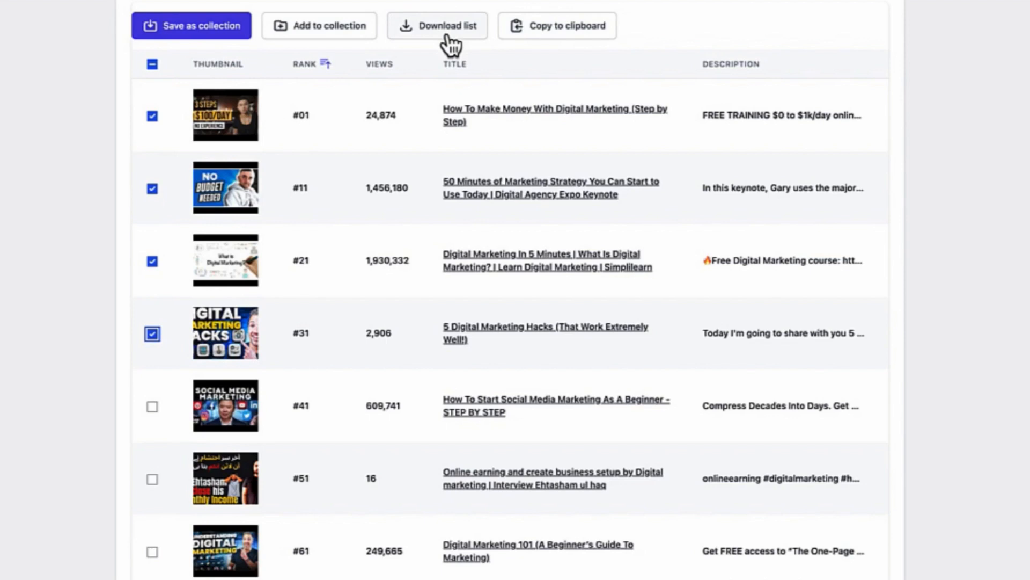
pyautogui.click(557, 26)
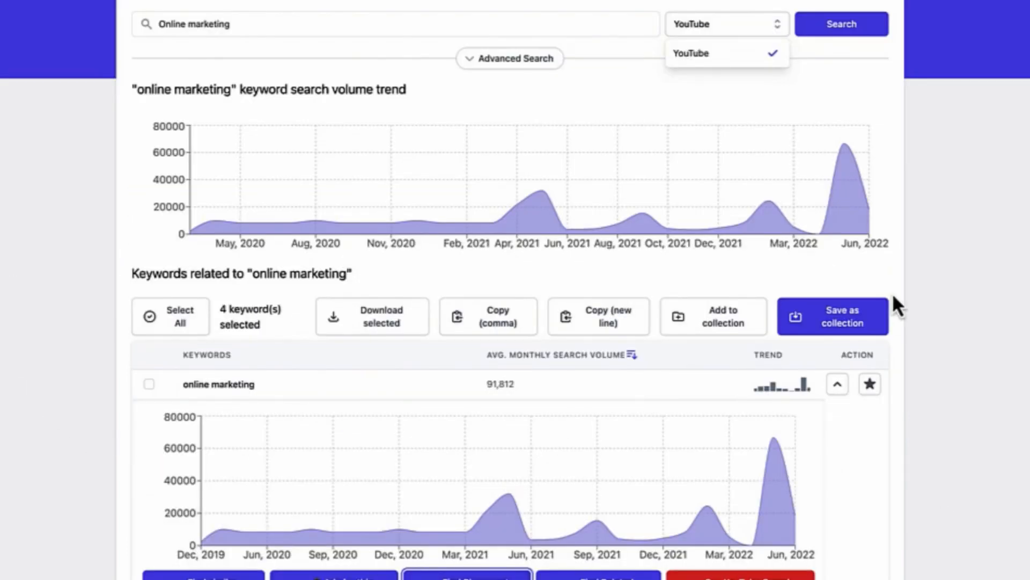
# Browse the Channels ranking for 'online marketing', including views and subscribers columns.
pyautogui.scroll(-3)
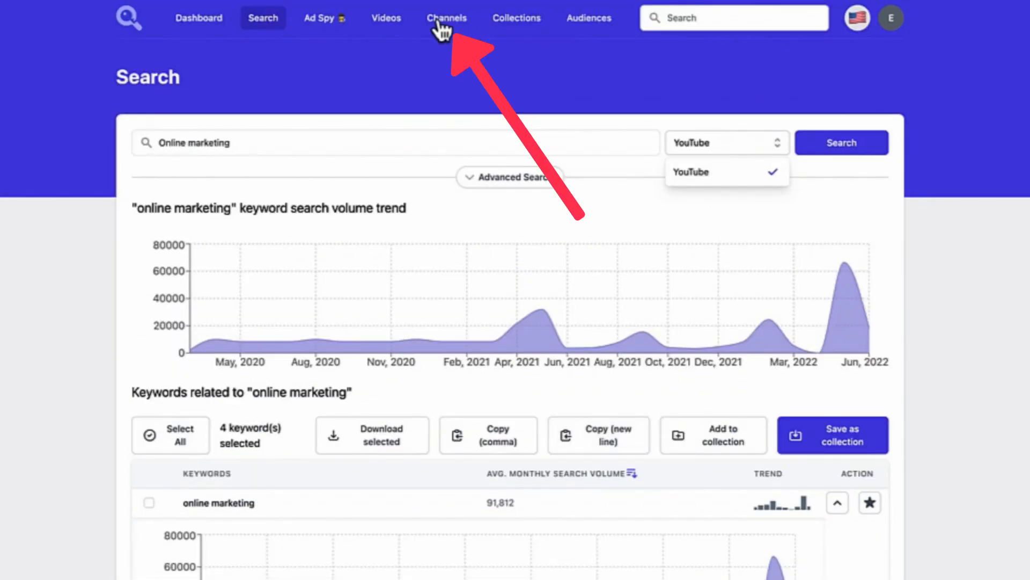
pyautogui.click(447, 18)
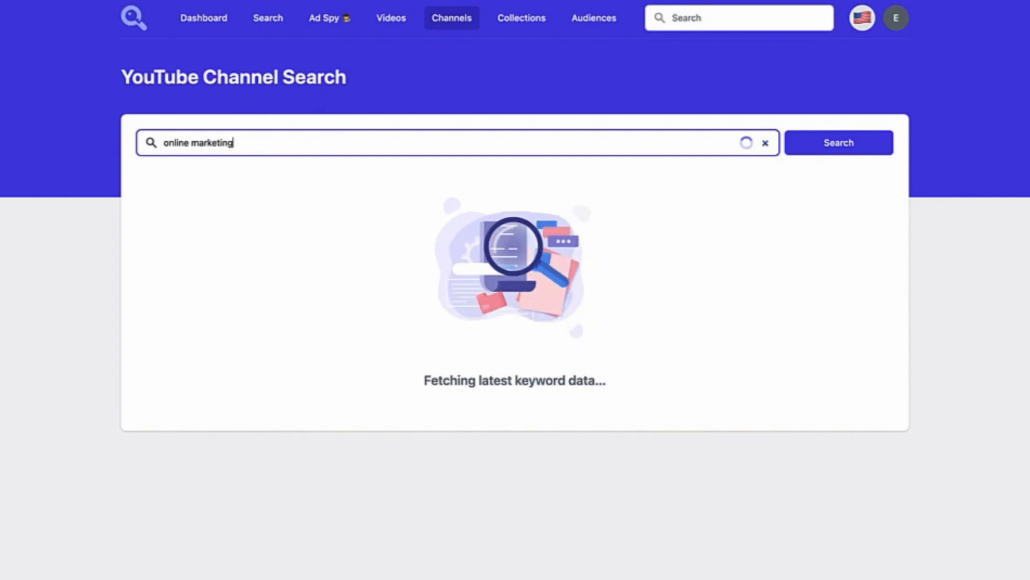
pyautogui.click(838, 142)
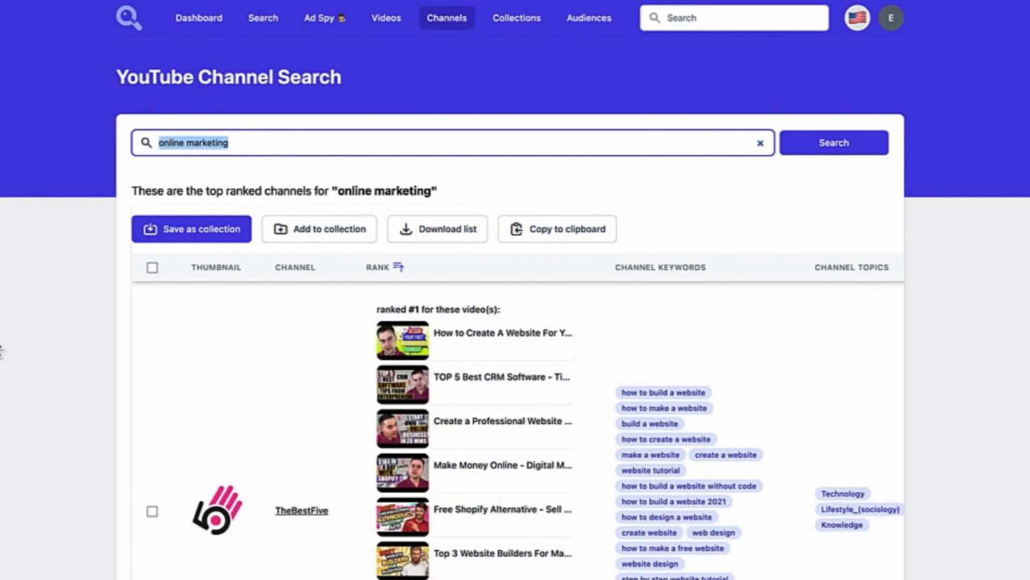
pyautogui.scroll(-3)
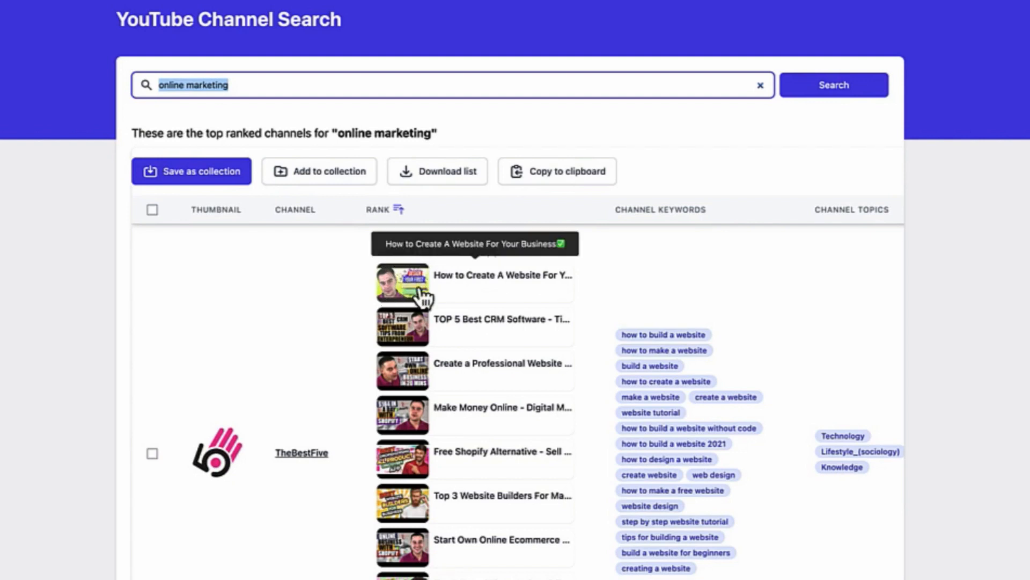
pyautogui.moveTo(559, 299)
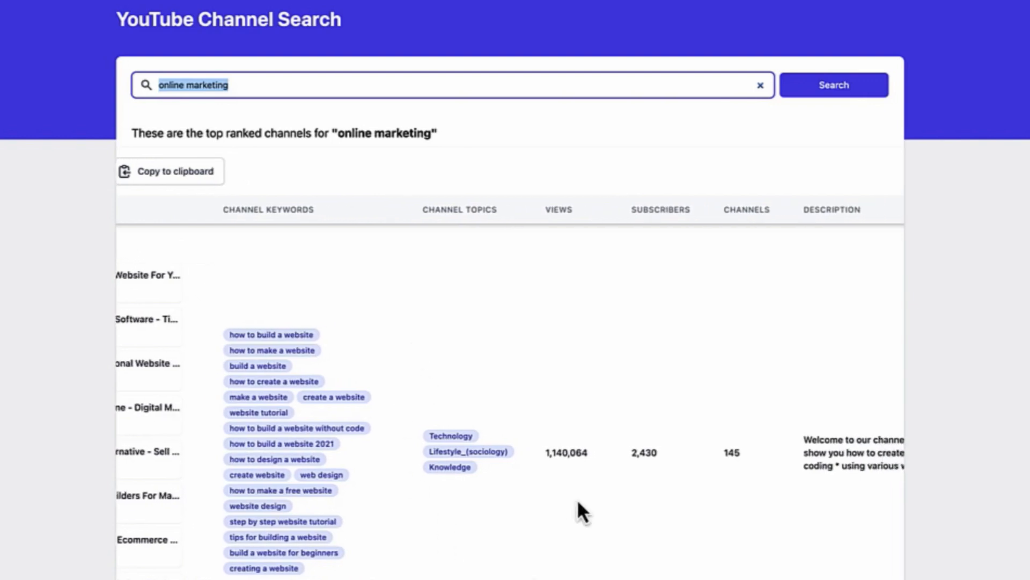
pyautogui.hscroll(3)
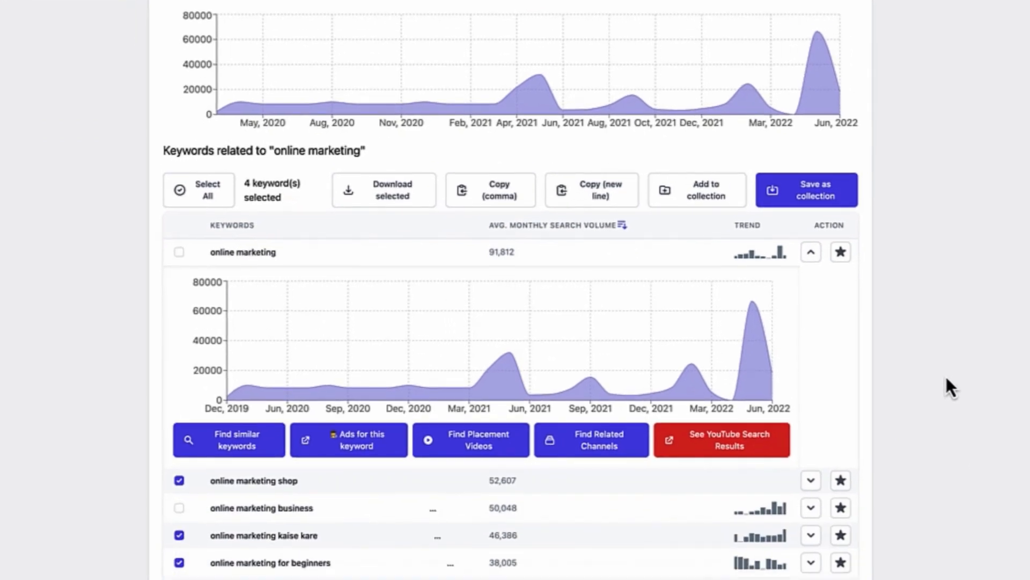
pyautogui.moveTo(957, 406)
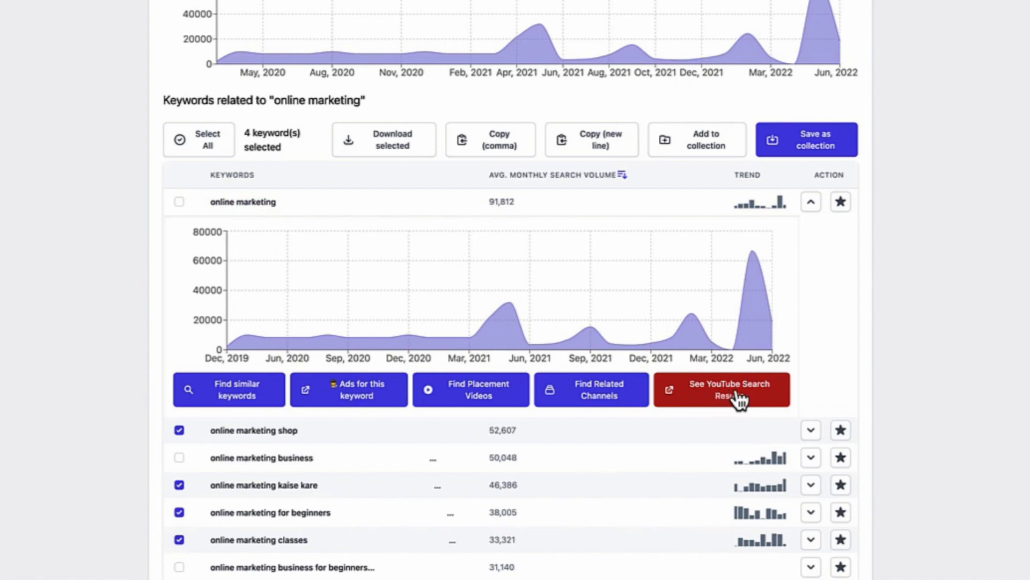
pyautogui.click(721, 390)
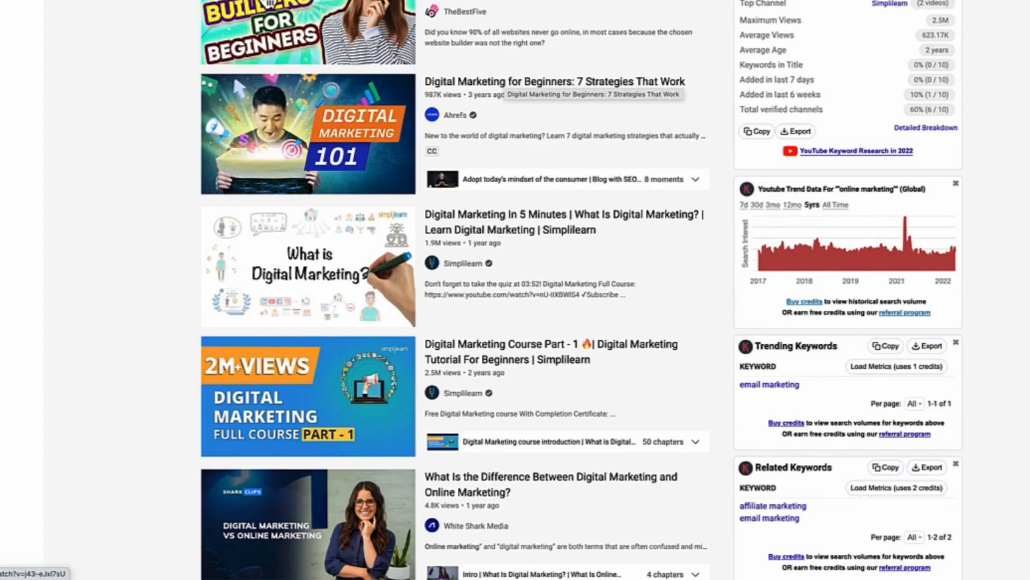
pyautogui.scroll(-3)
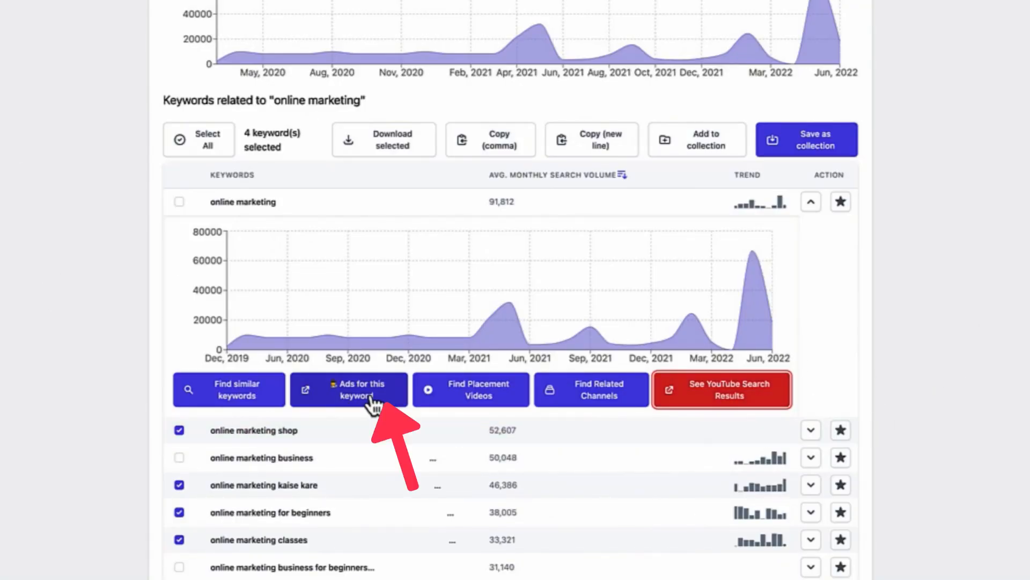
# Search Ad Spy for 'online marketing' and browse the Fiverr ads' views and spend trends.
pyautogui.click(349, 389)
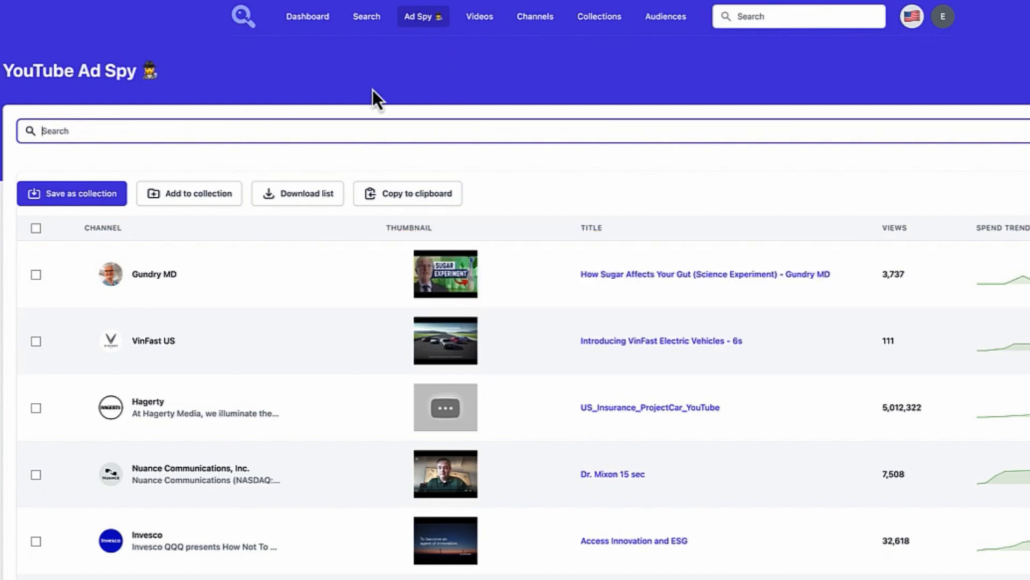
pyautogui.write('online marketing')
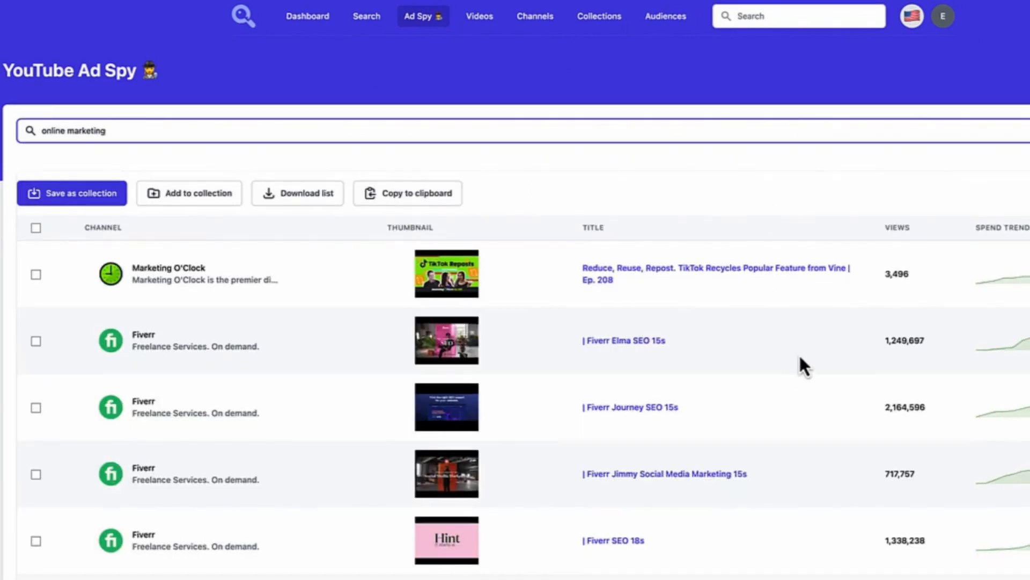
pyautogui.scroll(-3)
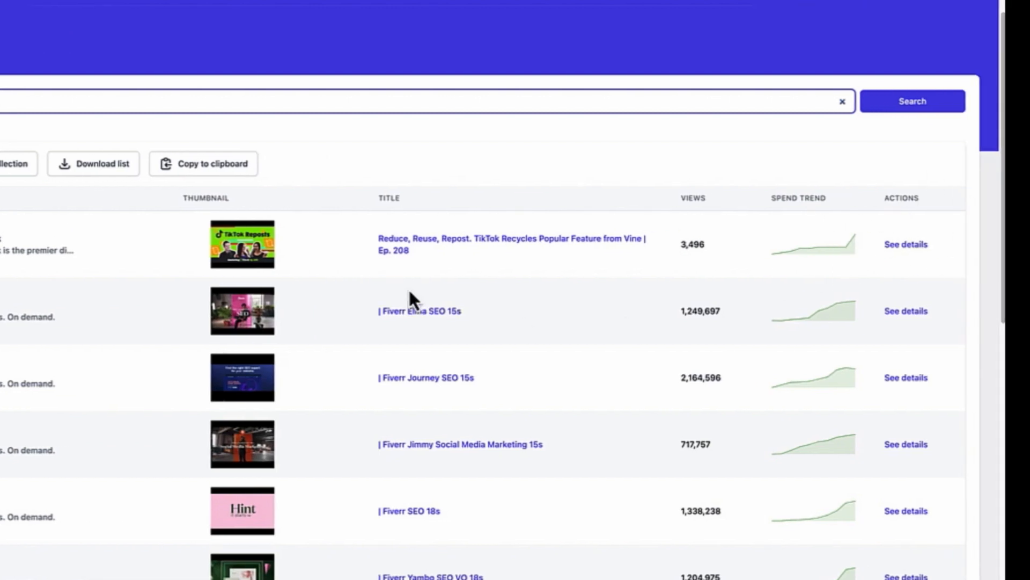
pyautogui.scroll(-3)
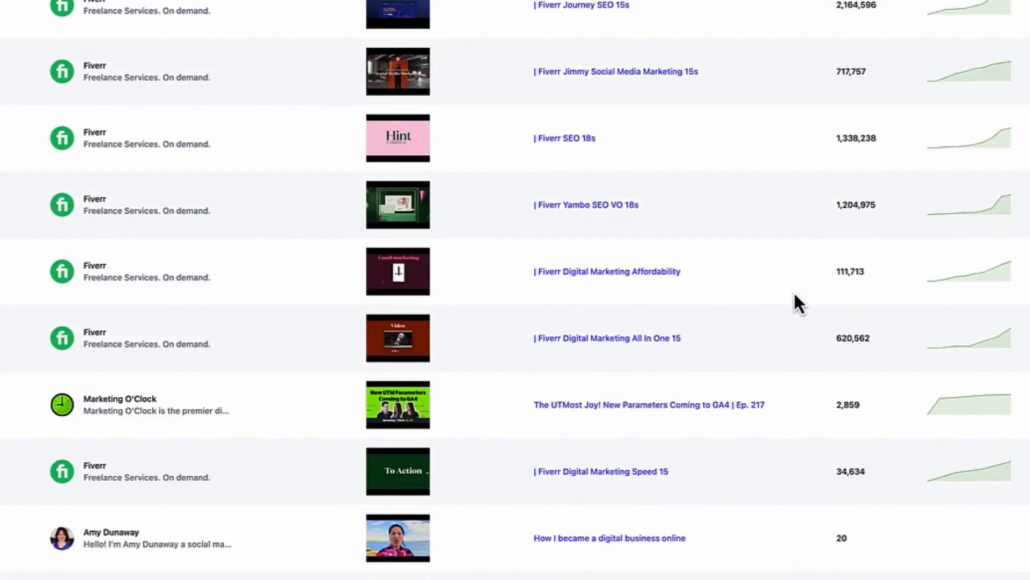
pyautogui.scroll(-3)
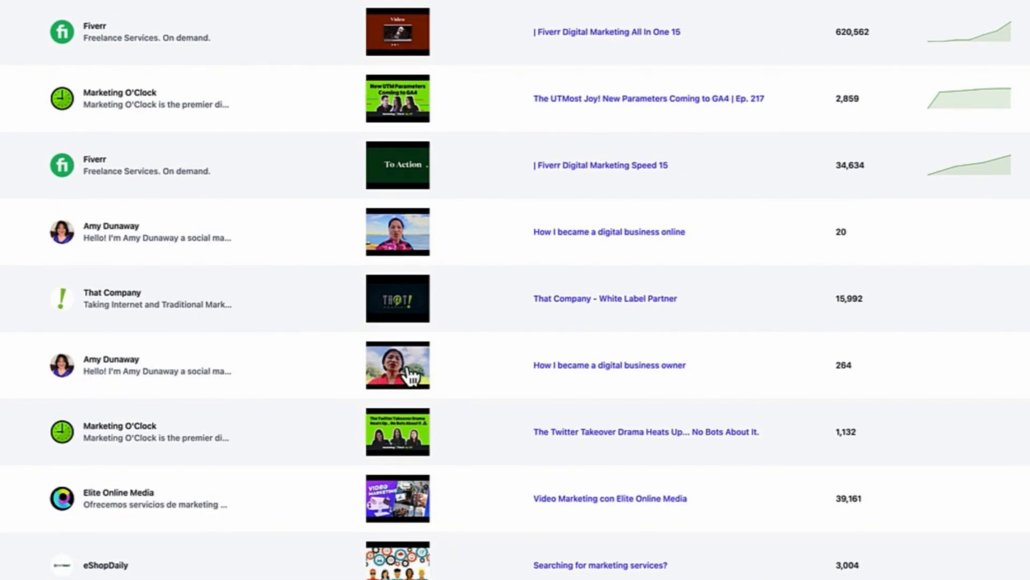
pyautogui.moveTo(547, 386)
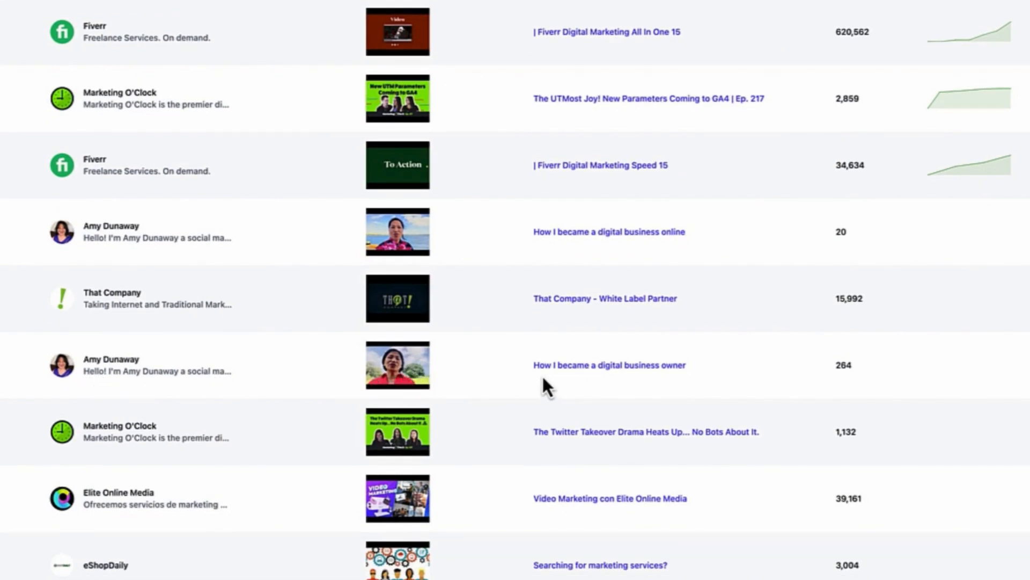
pyautogui.moveTo(664, 386)
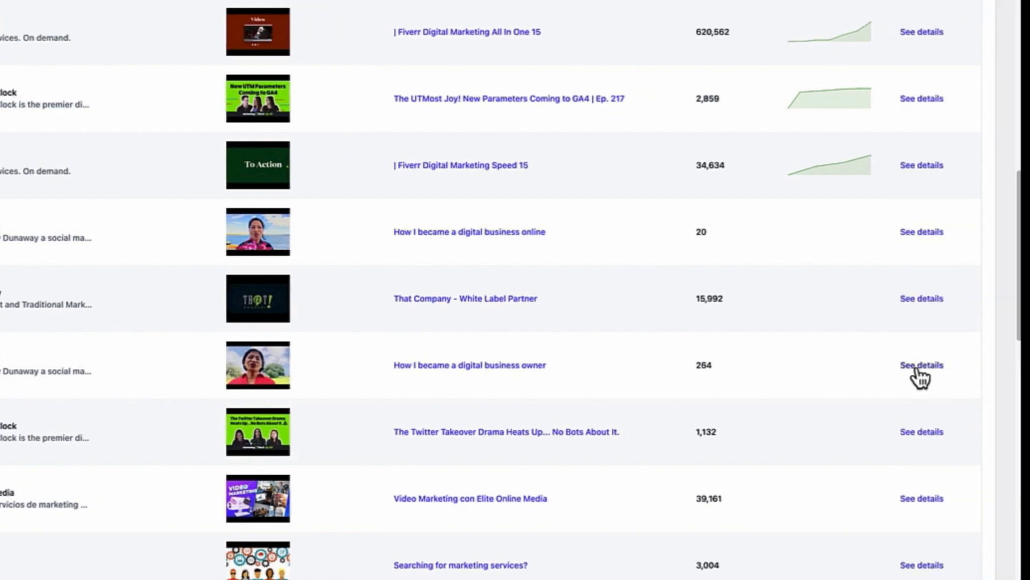
pyautogui.click(921, 365)
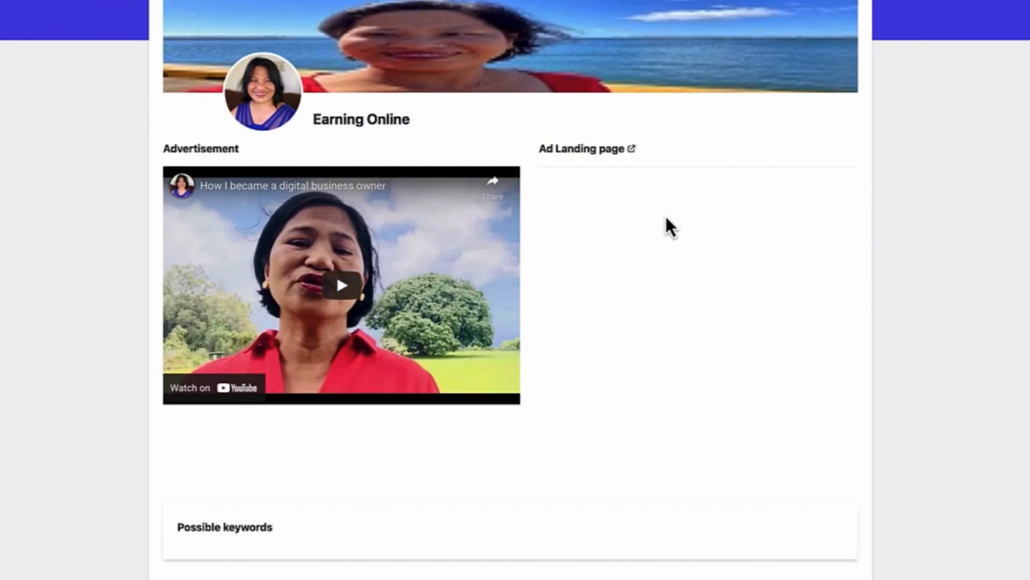
pyautogui.moveTo(433, 435)
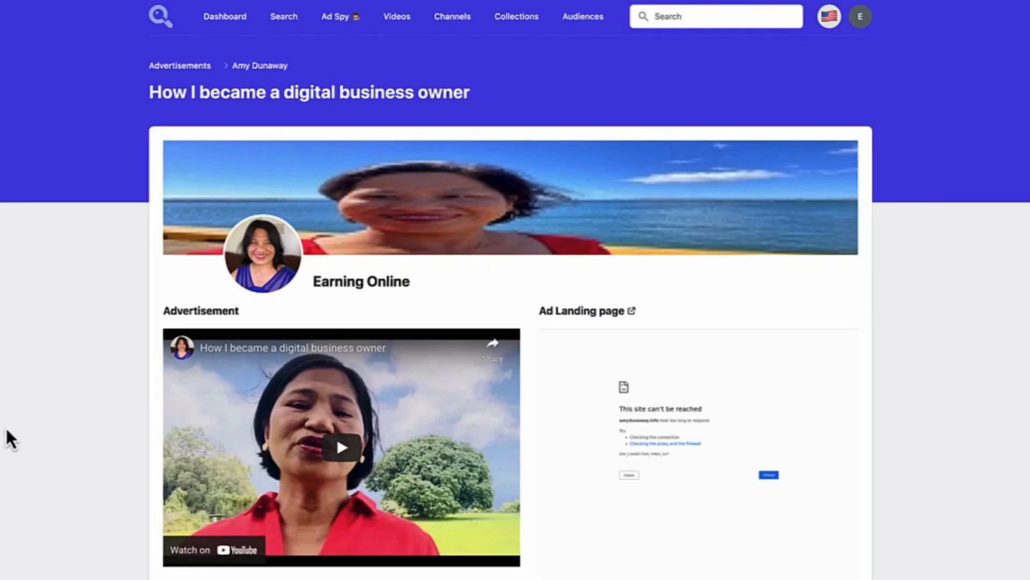
pyautogui.rightClick(340, 447)
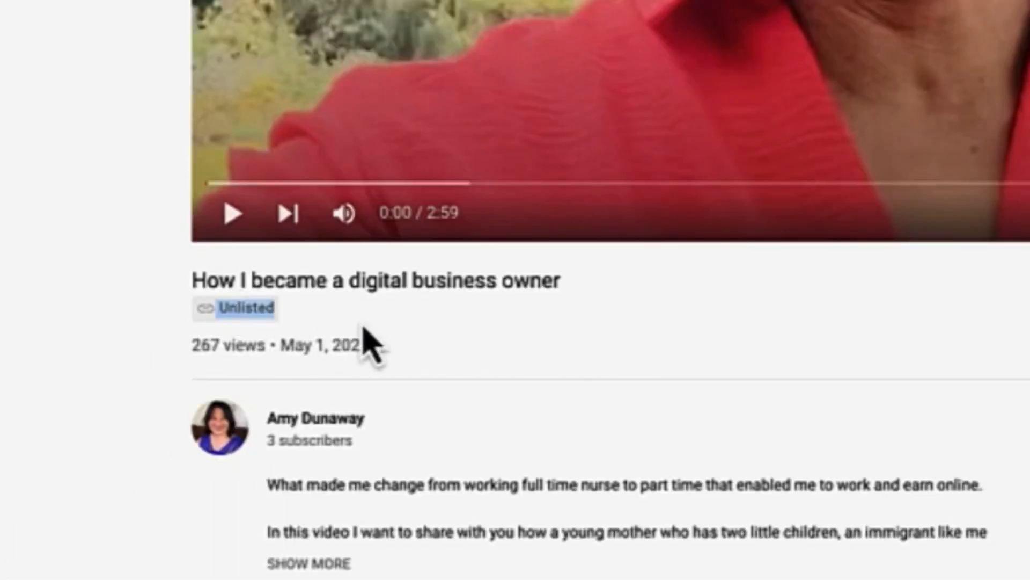
pyautogui.moveTo(62, 92)
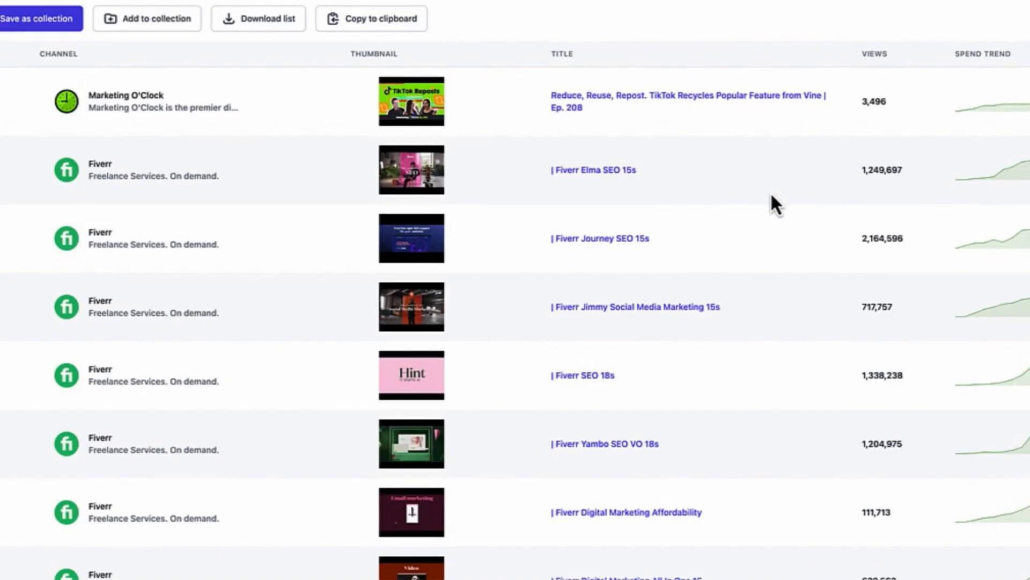
# Open the Fiverr Elma SEO 15s ad details and search its possible keyword 'entrepreneurship'.
pyautogui.click(594, 170)
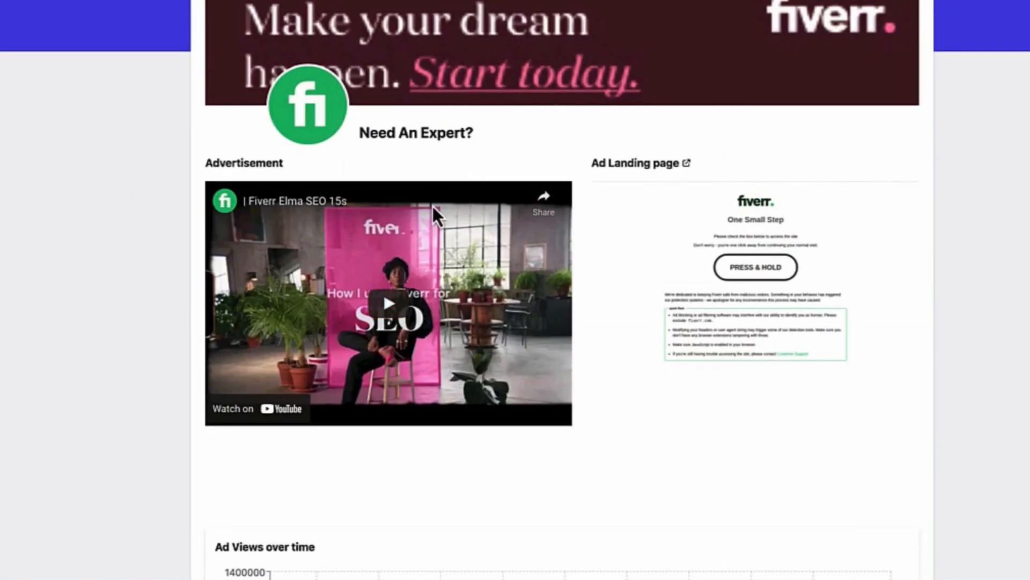
pyautogui.moveTo(602, 176)
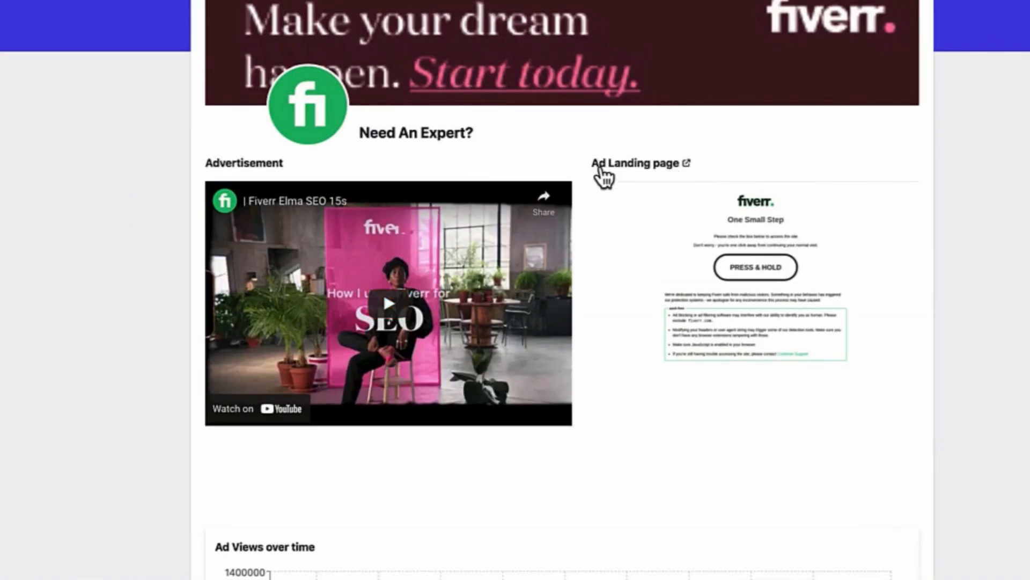
pyautogui.scroll(-3)
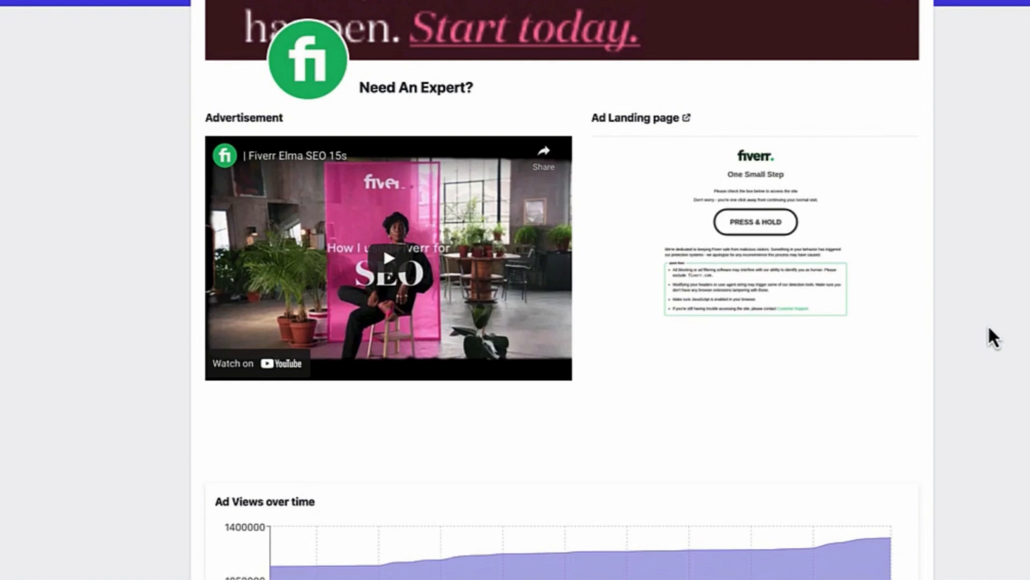
pyautogui.scroll(-3)
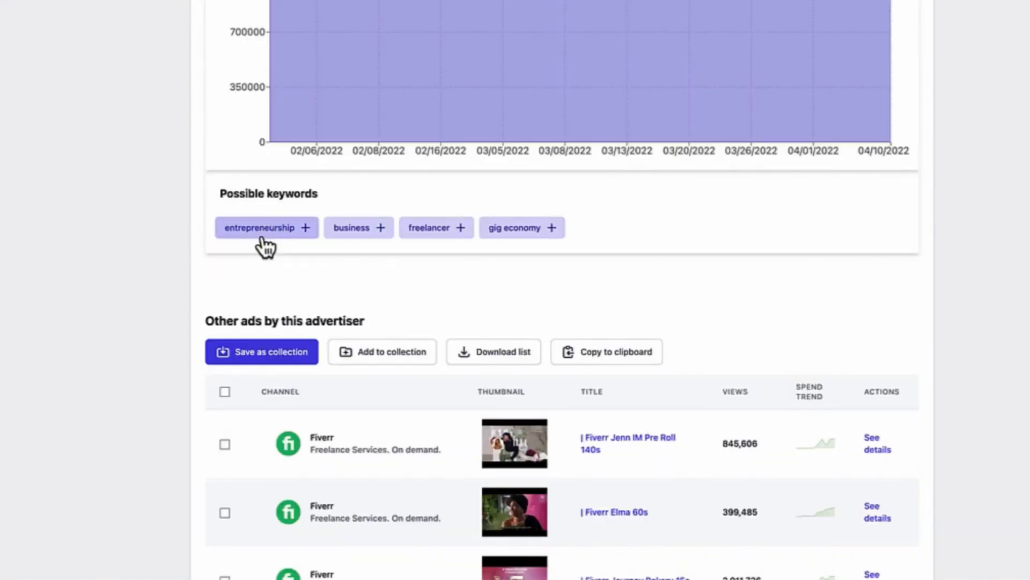
pyautogui.moveTo(436, 227)
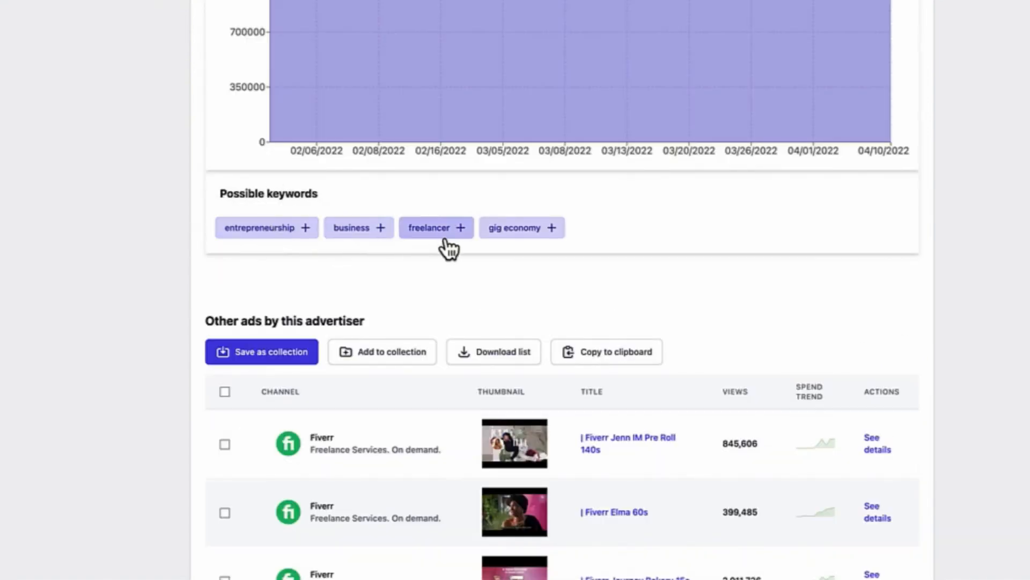
pyautogui.moveTo(138, 275)
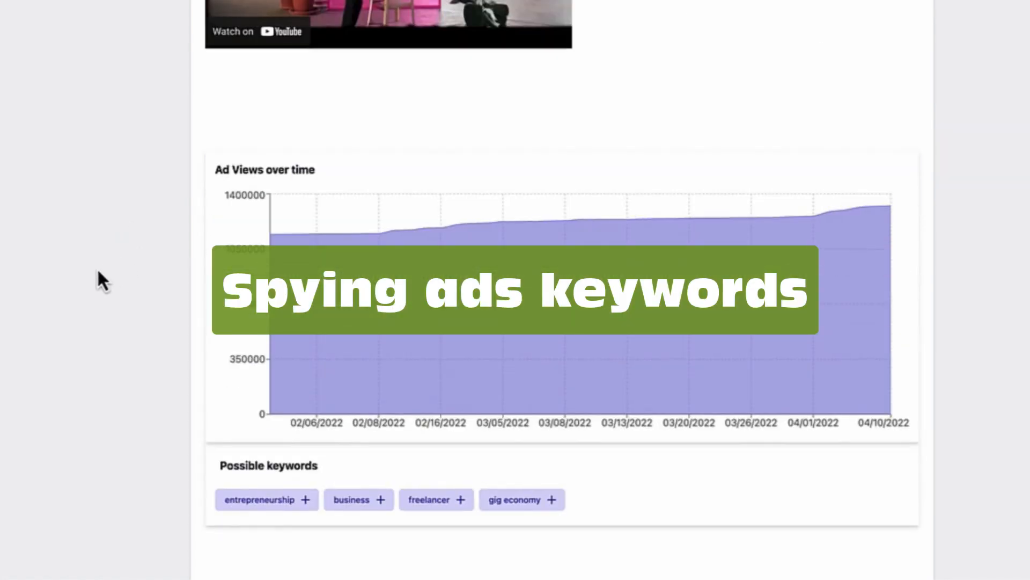
pyautogui.scroll(-3)
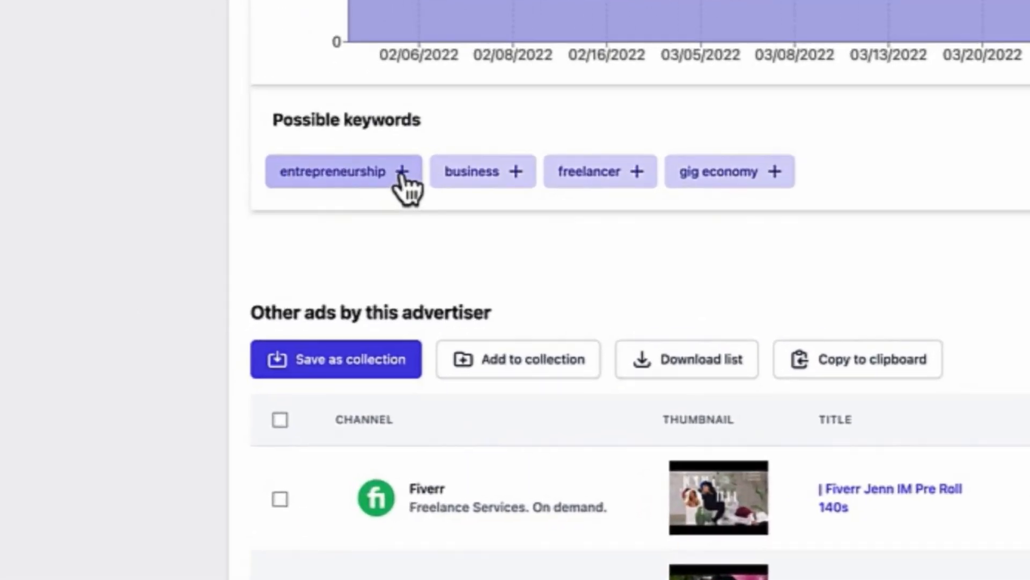
pyautogui.click(331, 171)
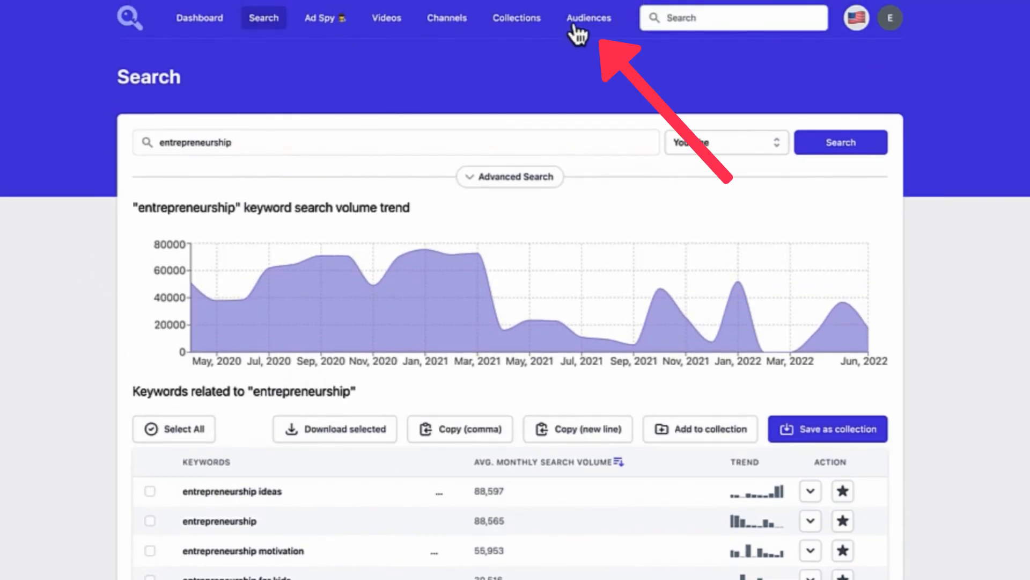
# Open Audiences and filter the targeting audiences by 'marketing'.
pyautogui.click(589, 18)
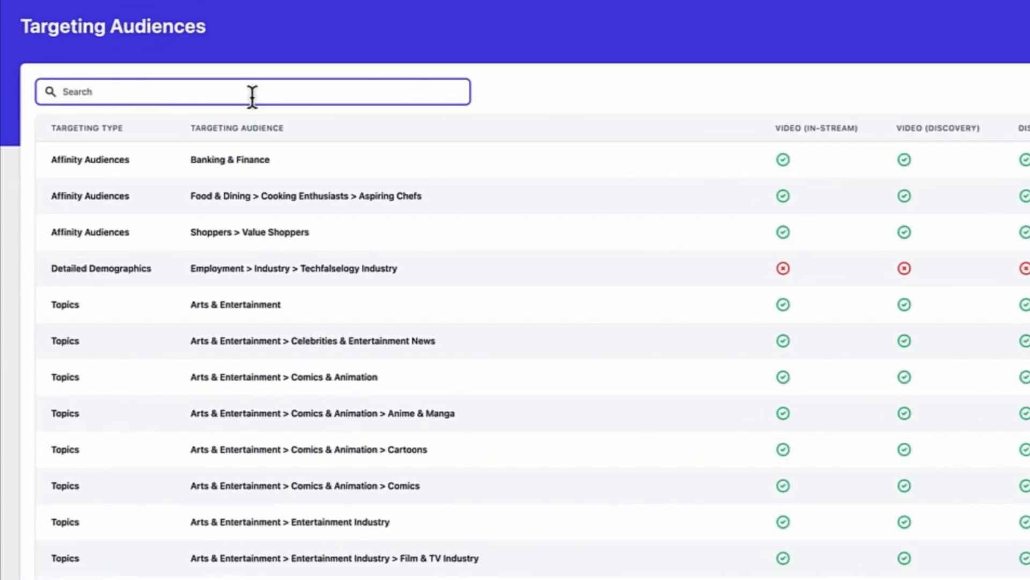
pyautogui.write('marketing')
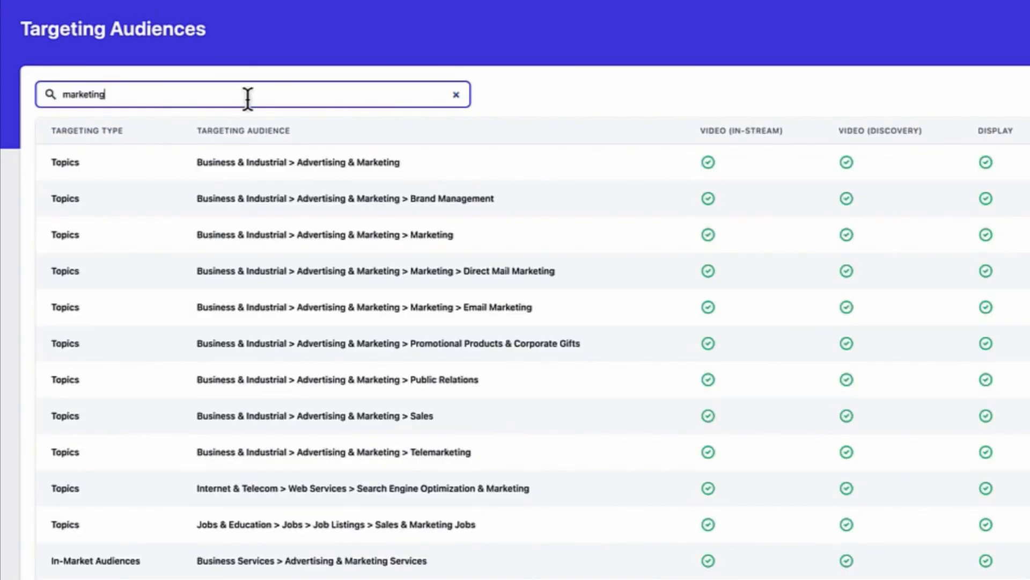
pyautogui.scroll(-3)
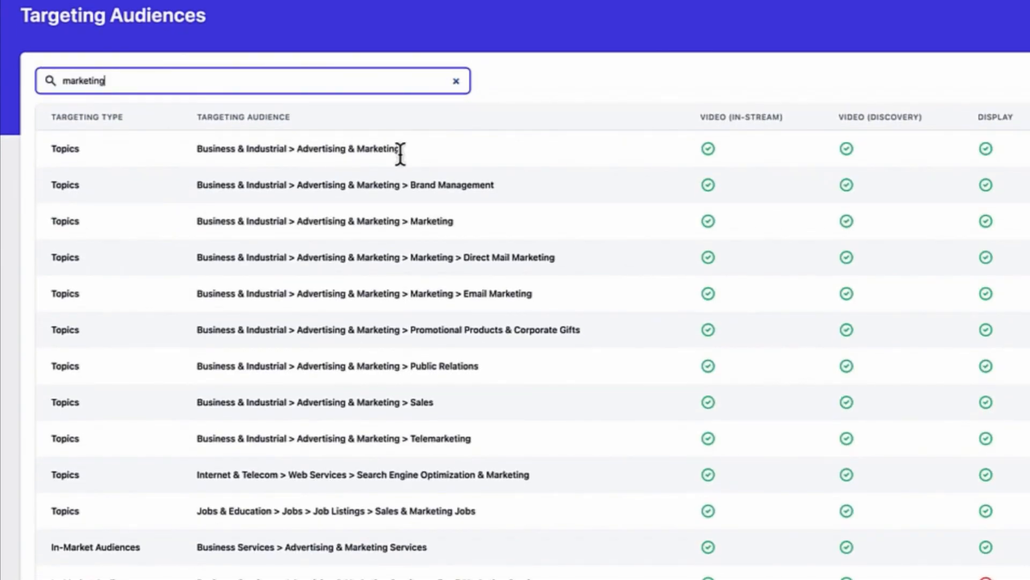
pyautogui.moveTo(397, 169)
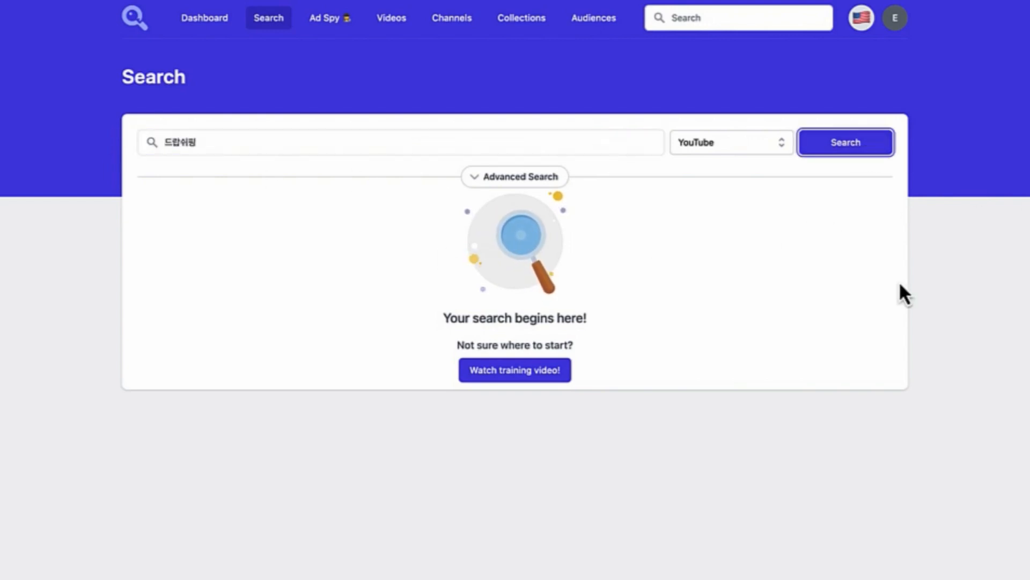
# Search the Korean keyword 드랍쉬핑 and browse its related and similar keywords tables.
pyautogui.click(845, 142)
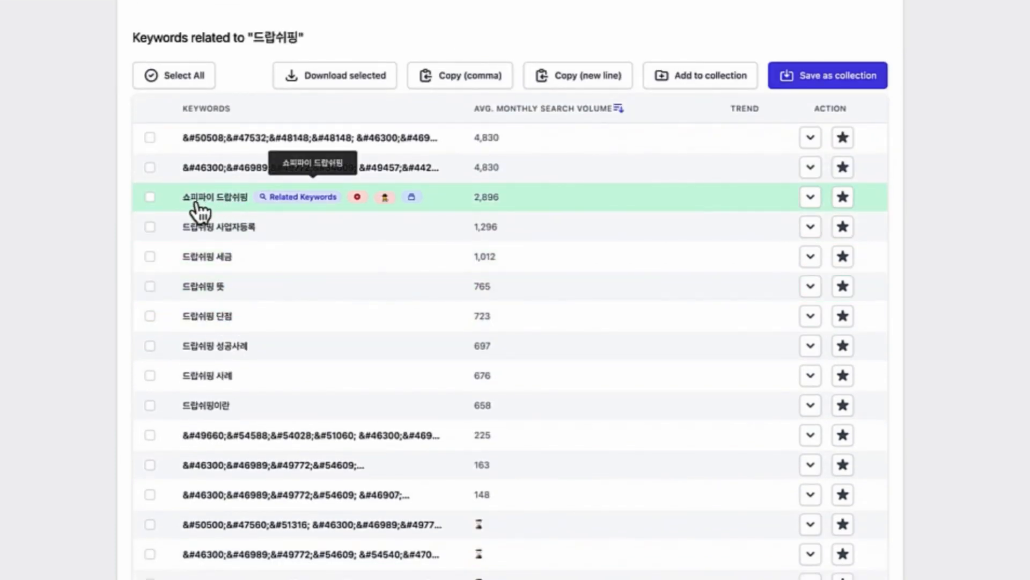
pyautogui.scroll(-3)
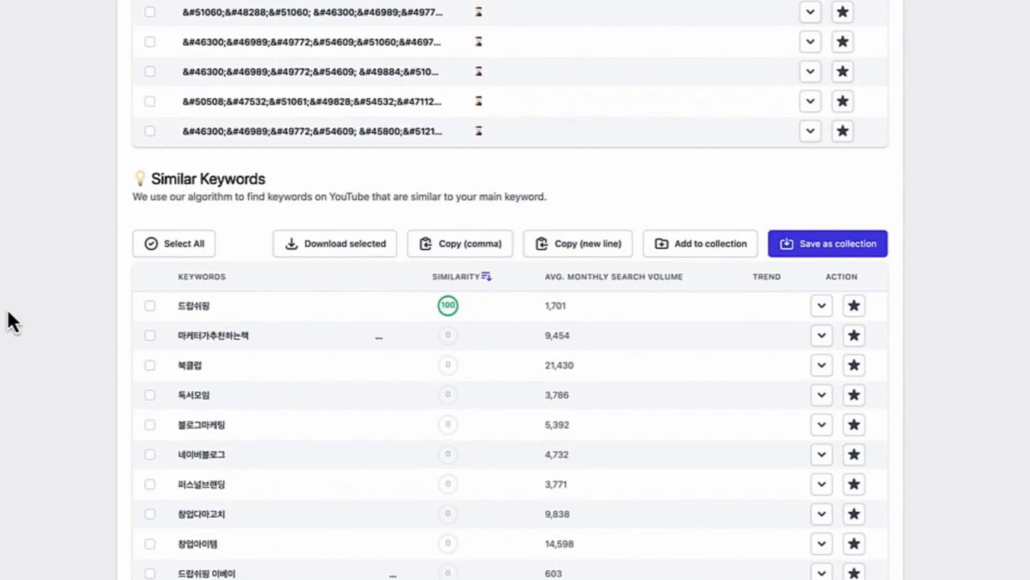
pyautogui.scroll(-3)
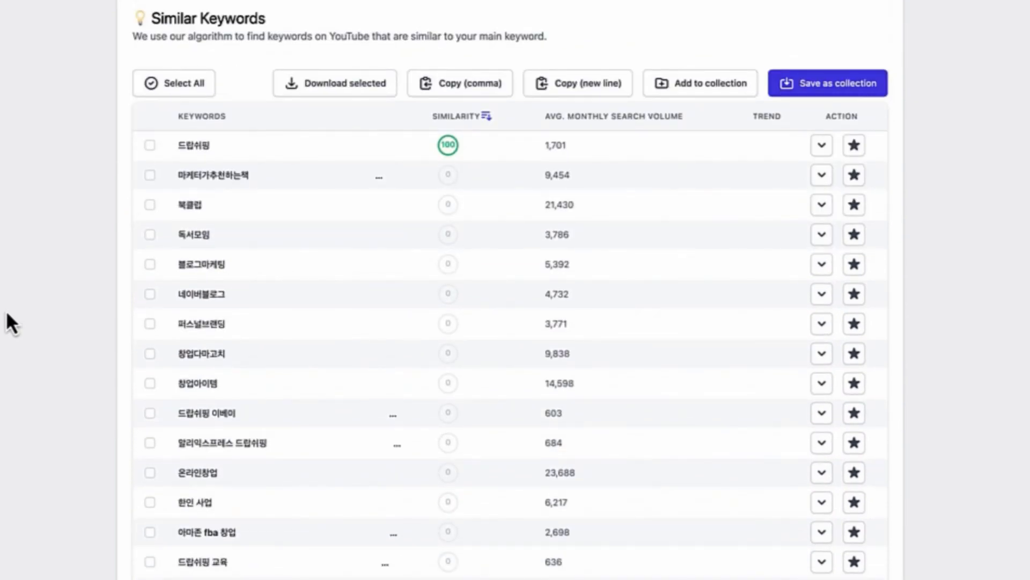
pyautogui.scroll(-3)
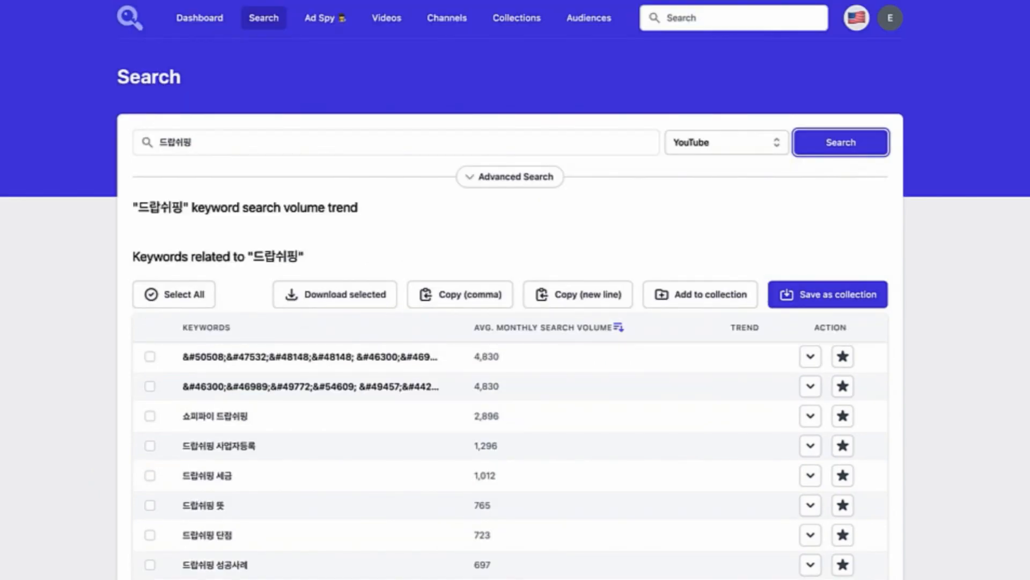
pyautogui.moveTo(23, 371)
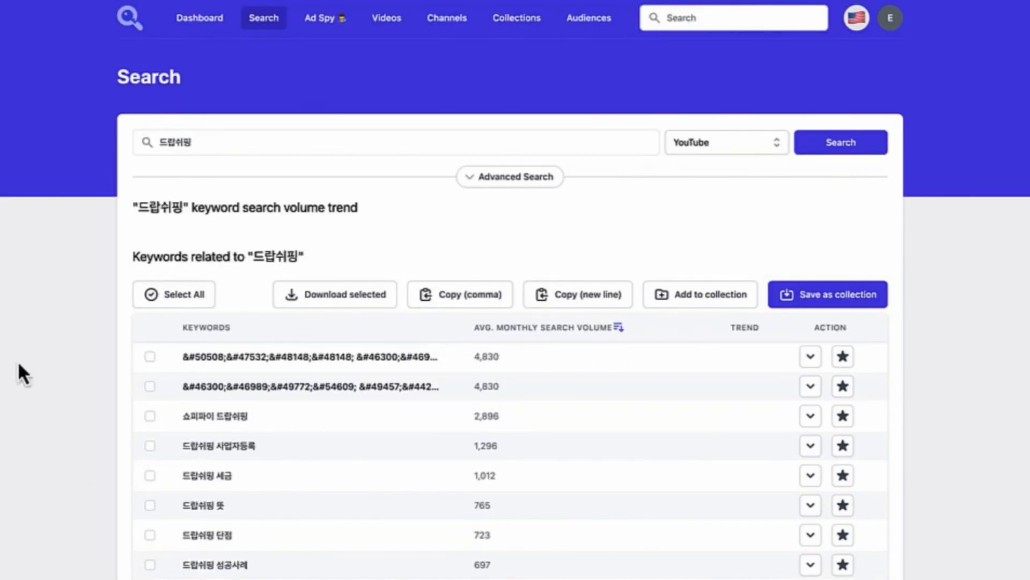
pyautogui.moveTo(337, 52)
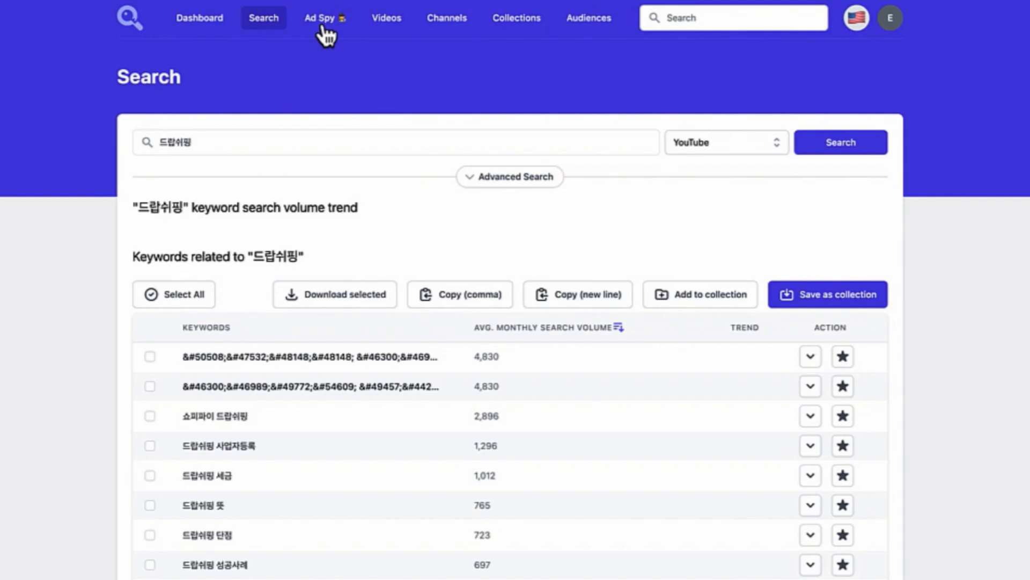
pyautogui.moveTo(49, 314)
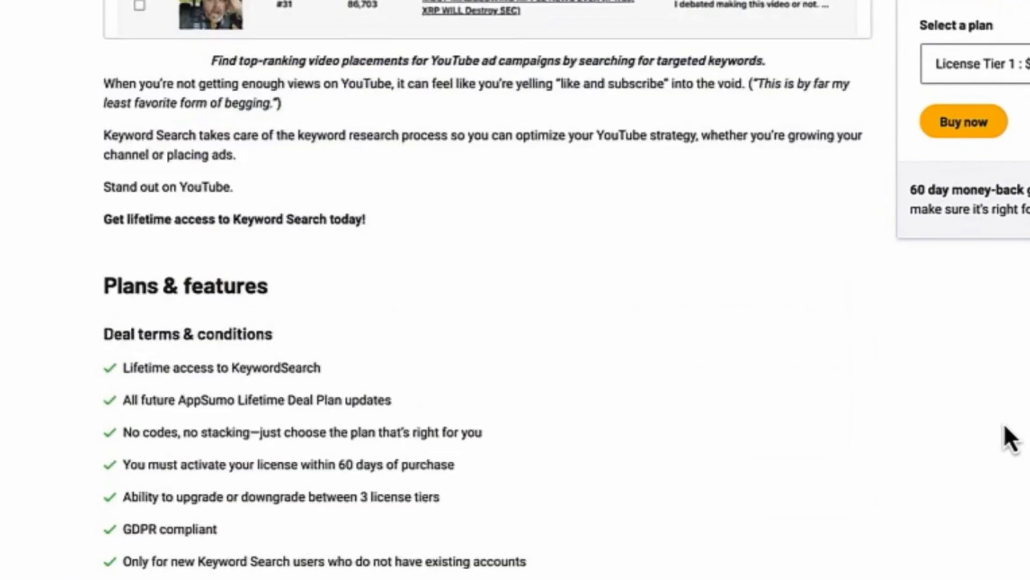
# Scroll the AppSumo deal page to the $69 Tier 1 and $139 Tier 2 license cards.
pyautogui.scroll(-3)
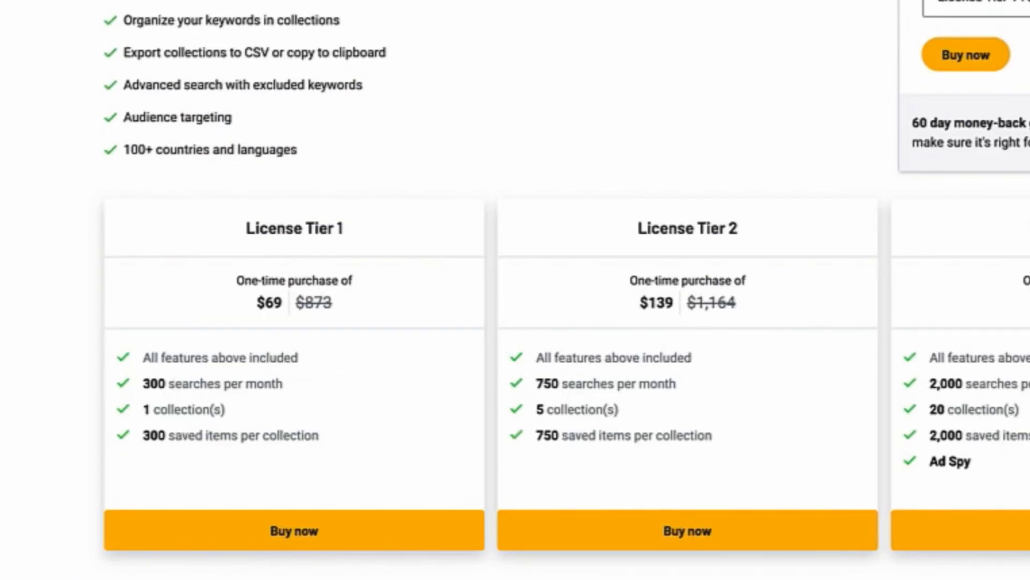
pyautogui.scroll(-3)
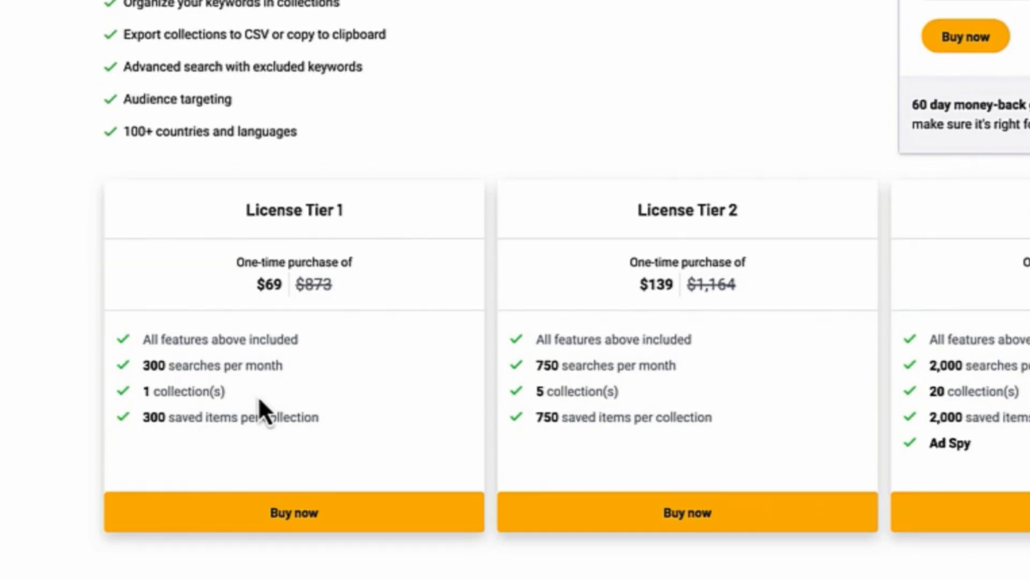